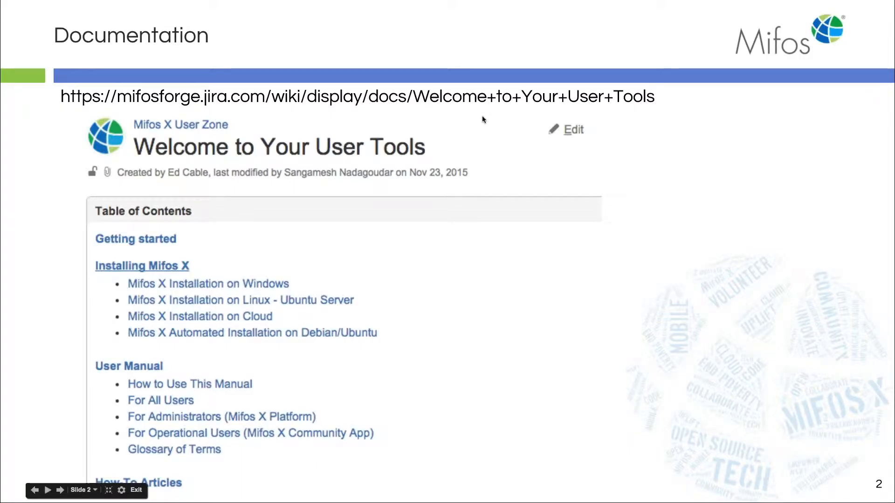
mouse_move(109, 336)
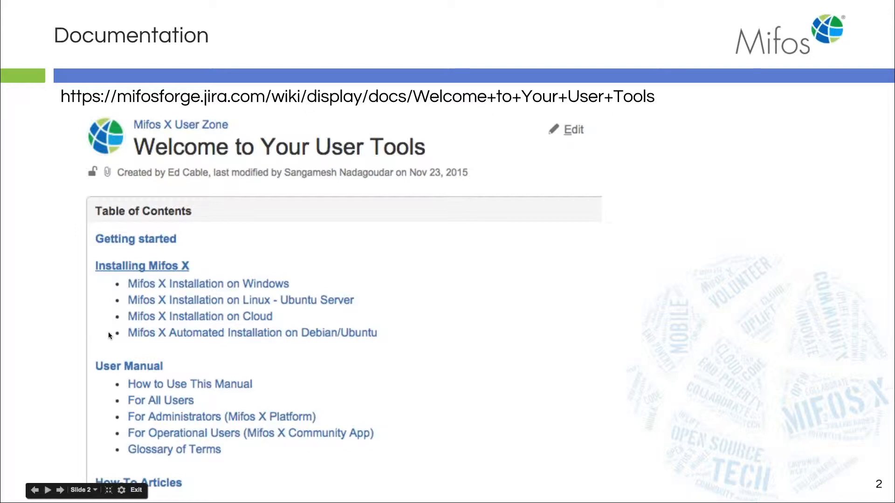
mouse_move(174, 501)
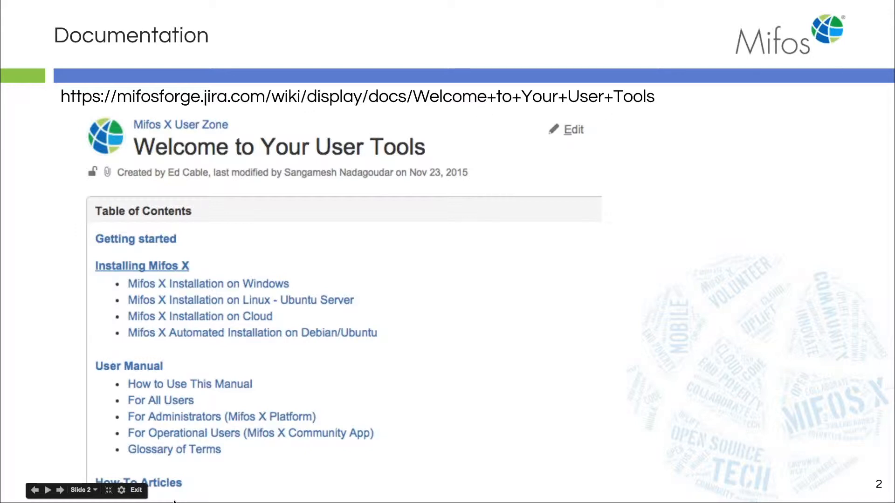
mouse_move(233, 480)
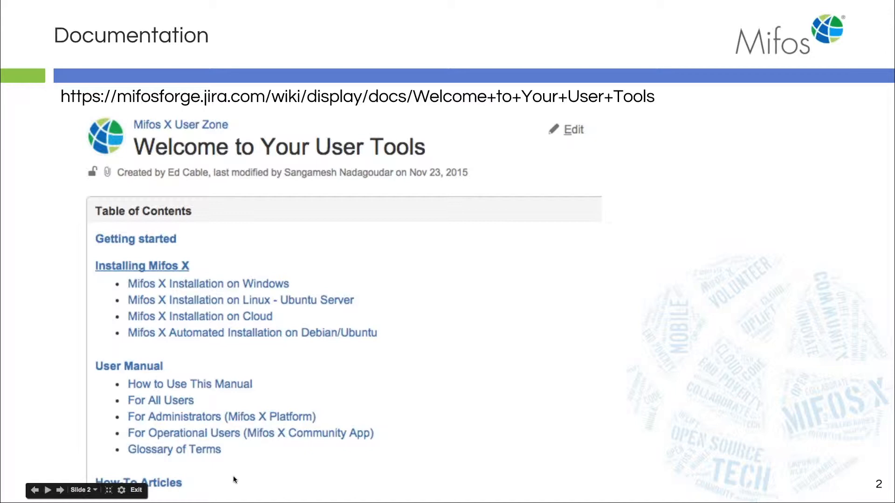
mouse_move(54, 488)
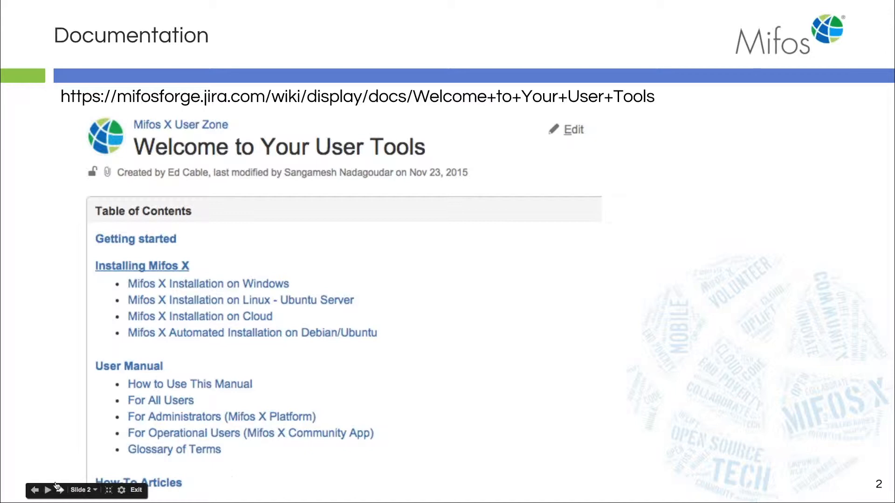
mouse_move(49, 491)
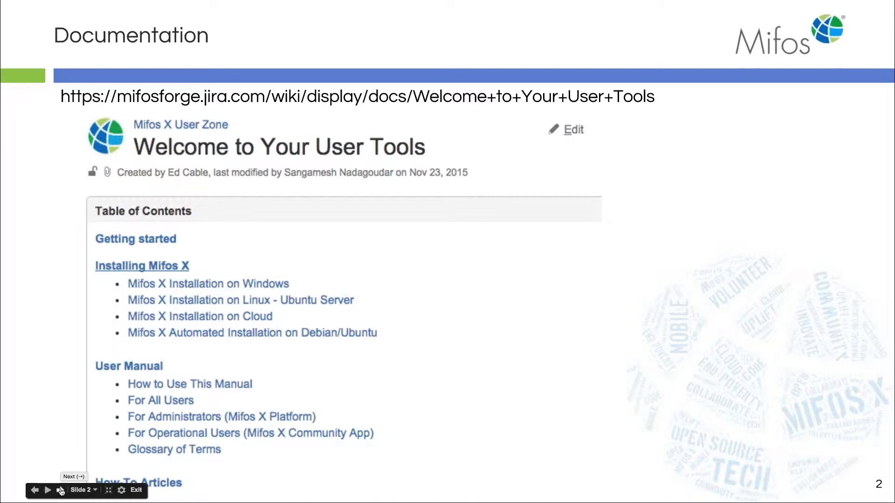
Advance the slideshow to slide 3, the Teller / Cashier Management documentation.
click(48, 489)
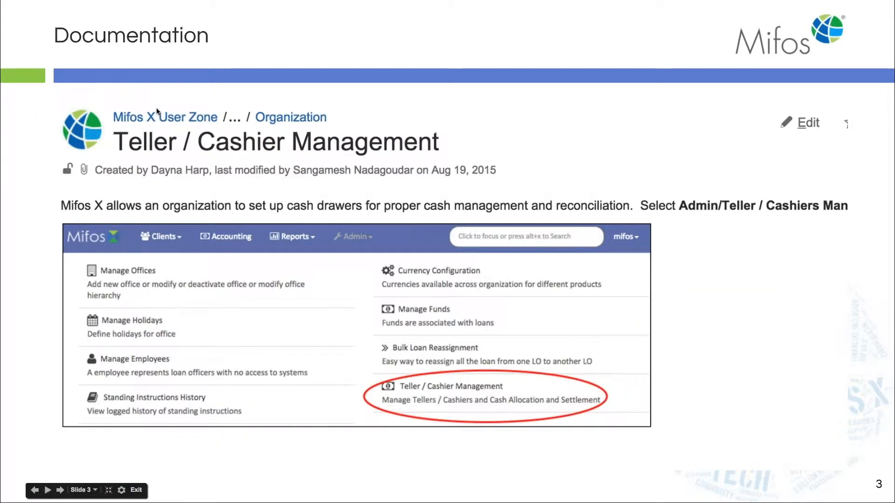
mouse_move(366, 160)
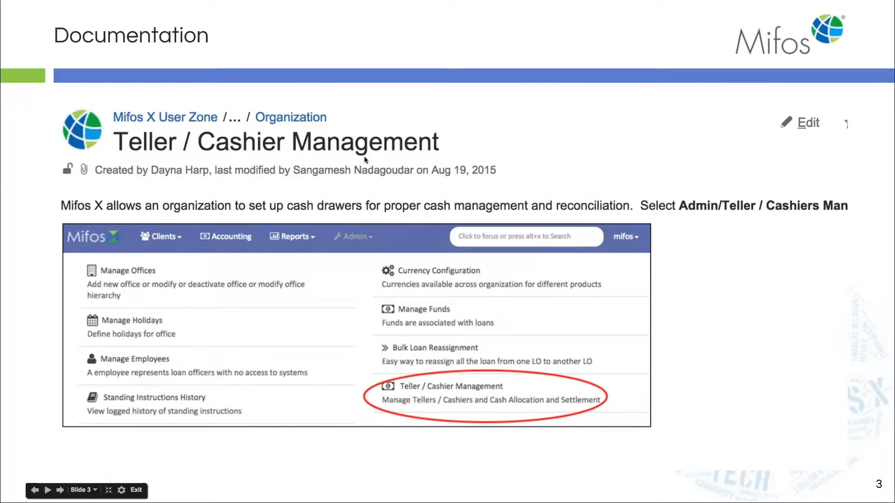
mouse_move(470, 389)
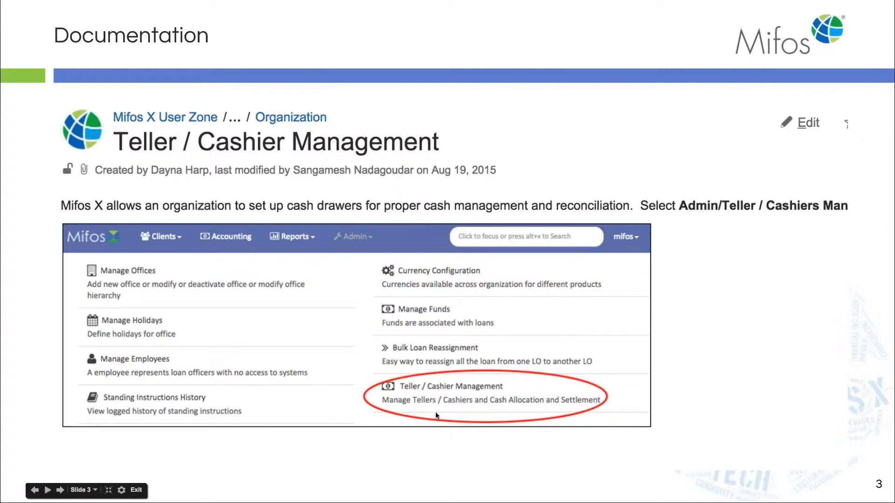
mouse_move(79, 473)
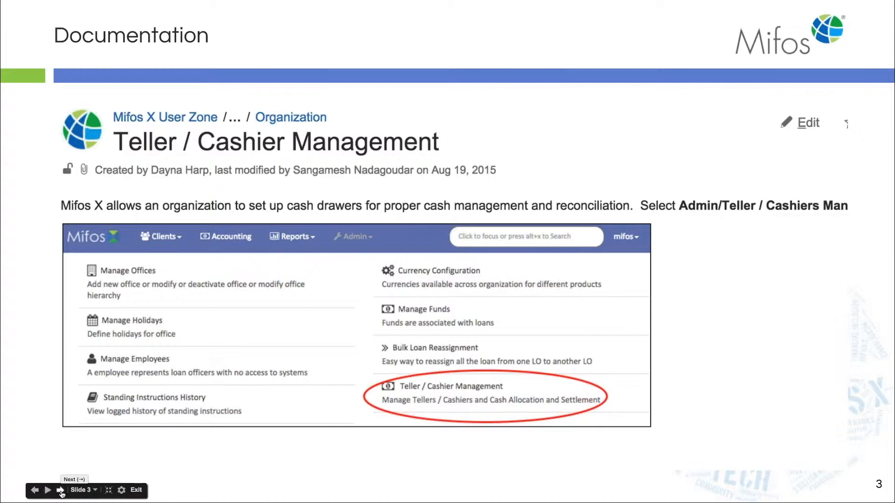
Advance the slideshow to slide 4, the Answer Hub 'Ask a Question' page.
click(48, 490)
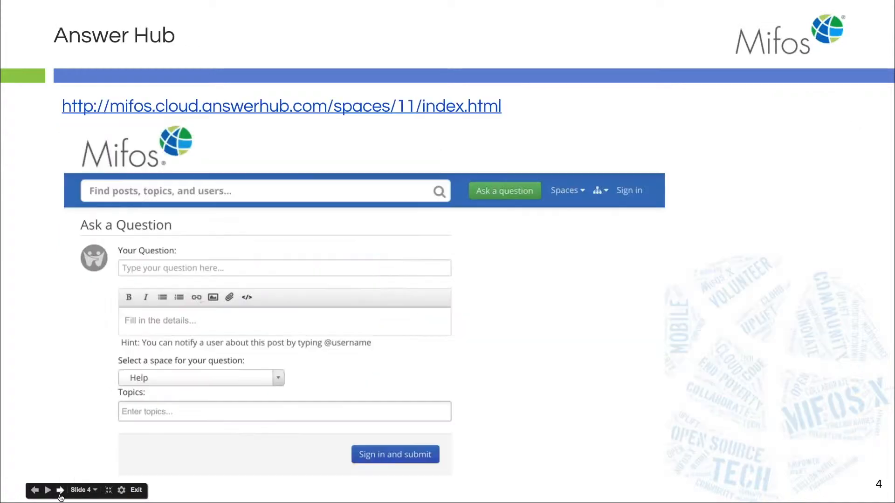
mouse_move(152, 185)
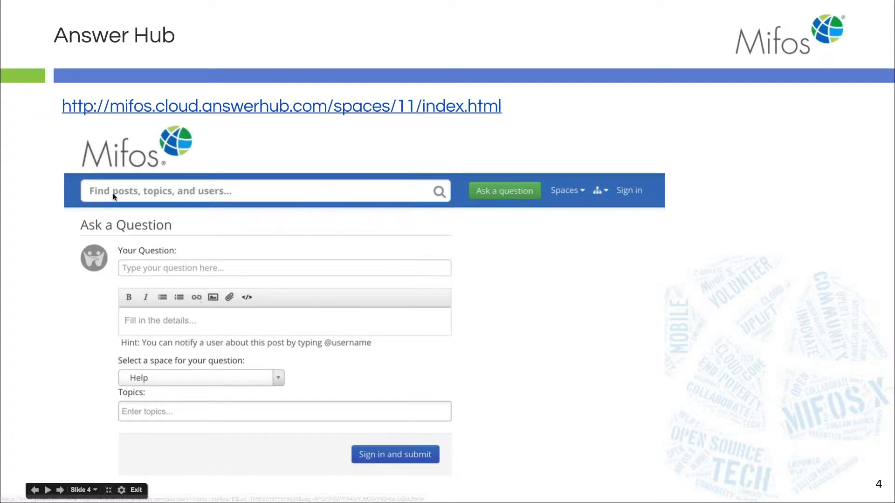
mouse_move(198, 193)
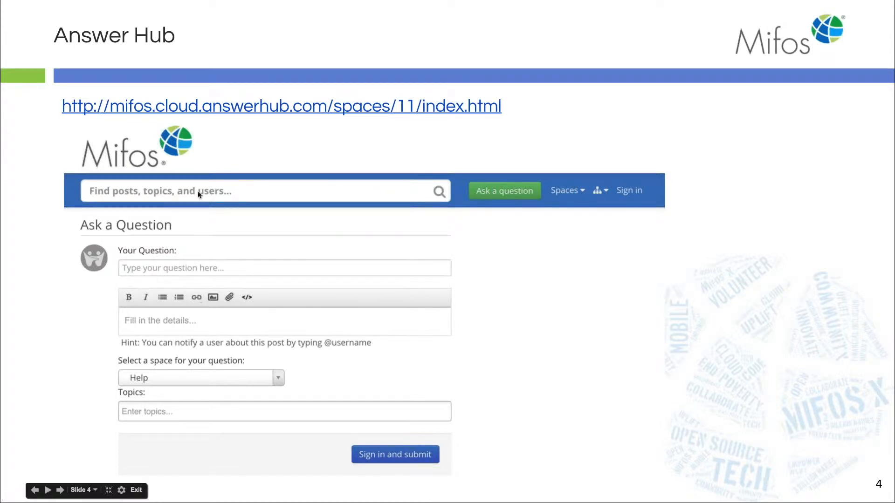
mouse_move(239, 198)
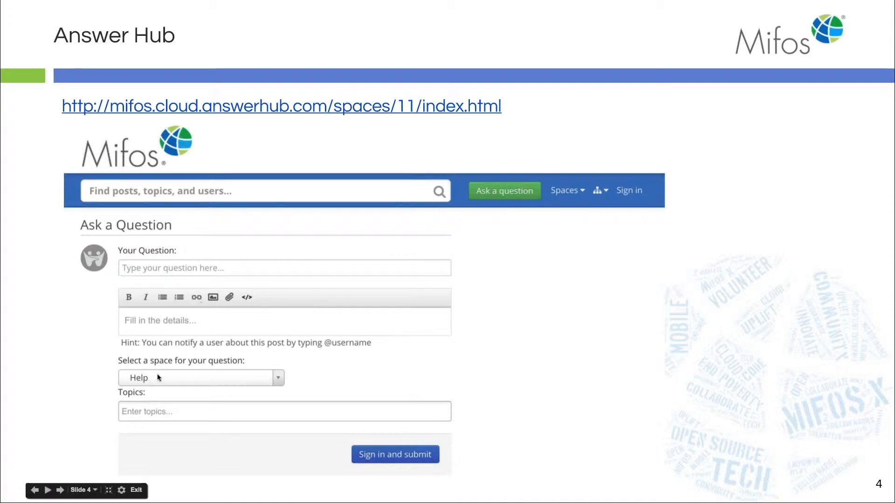
mouse_move(285, 296)
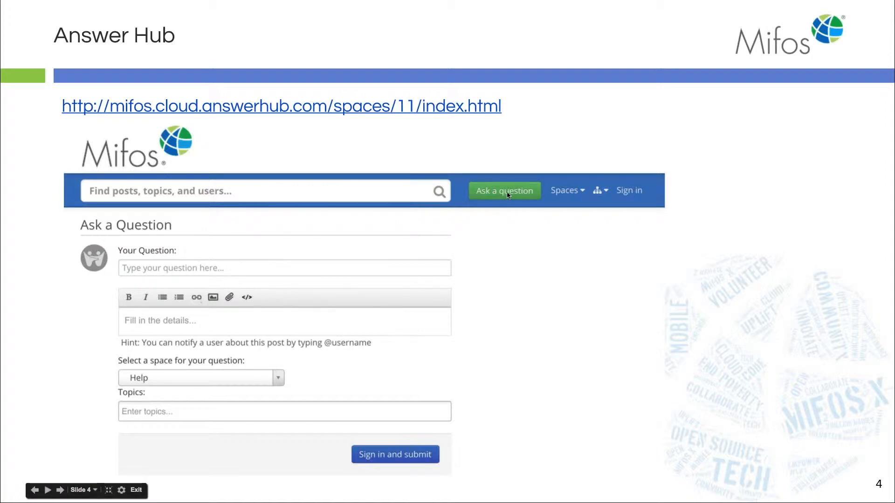
mouse_move(64, 386)
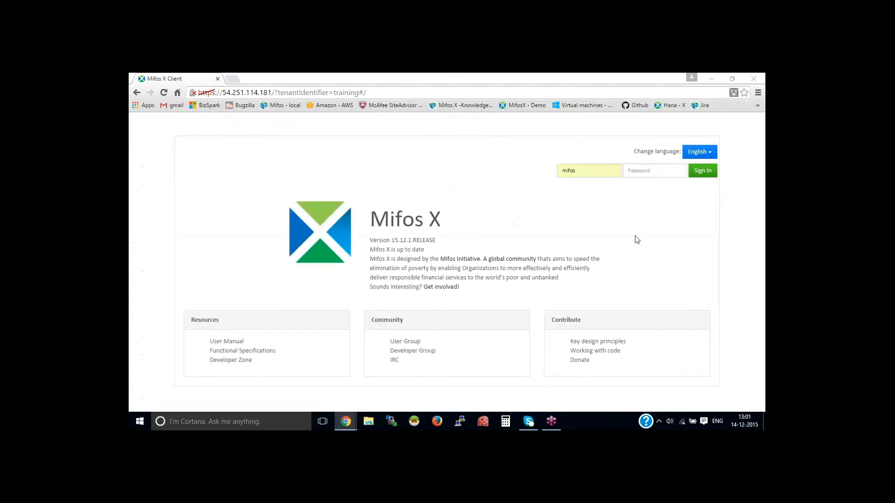
mouse_move(635, 125)
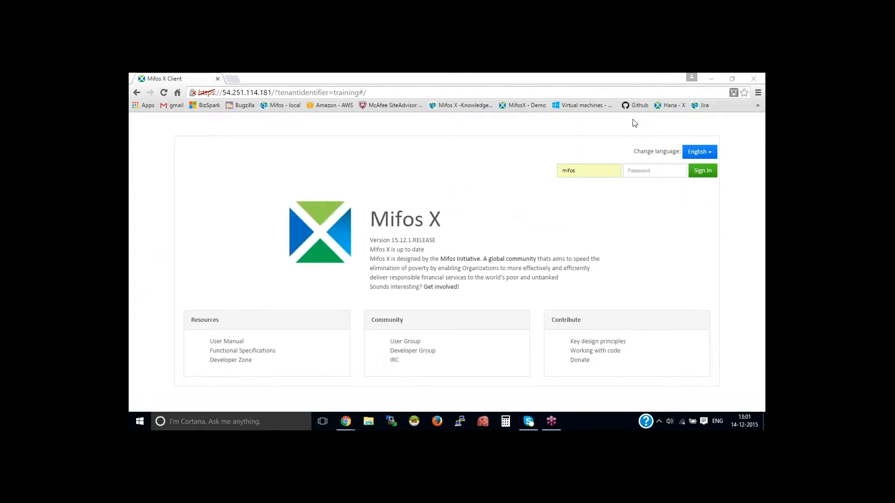
Sign in to Mifos X with the password.
click(654, 171)
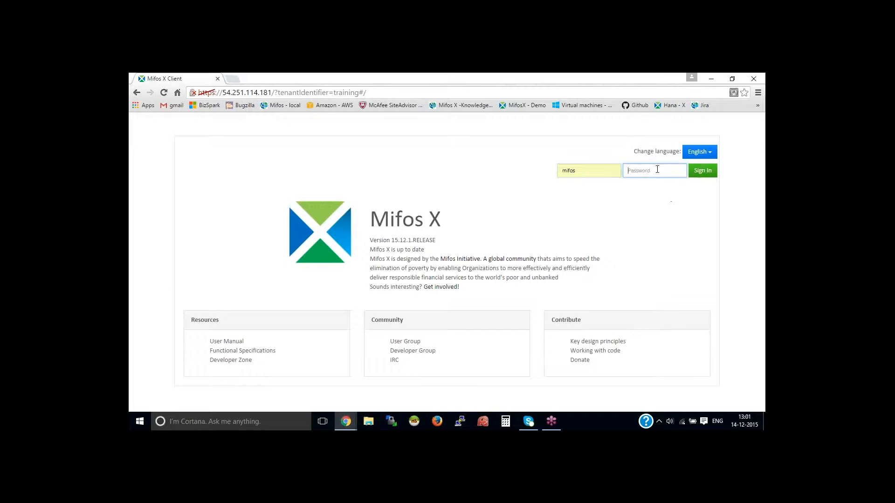
text(password)
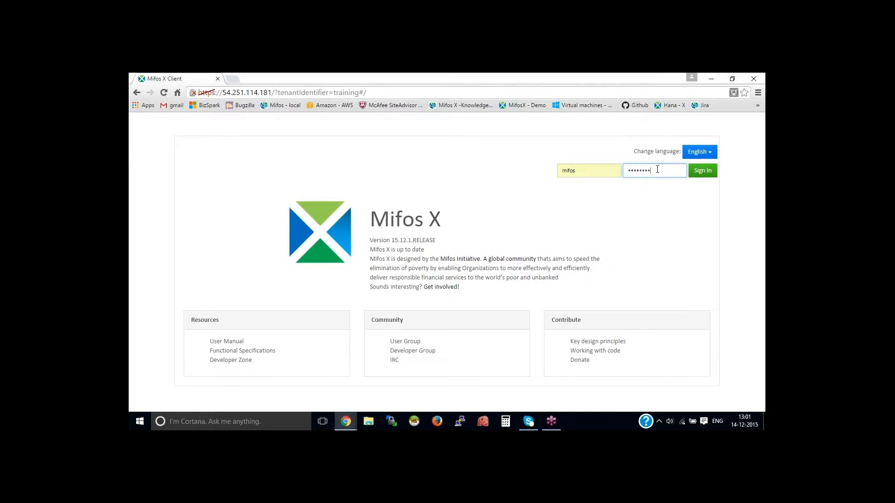
click(702, 170)
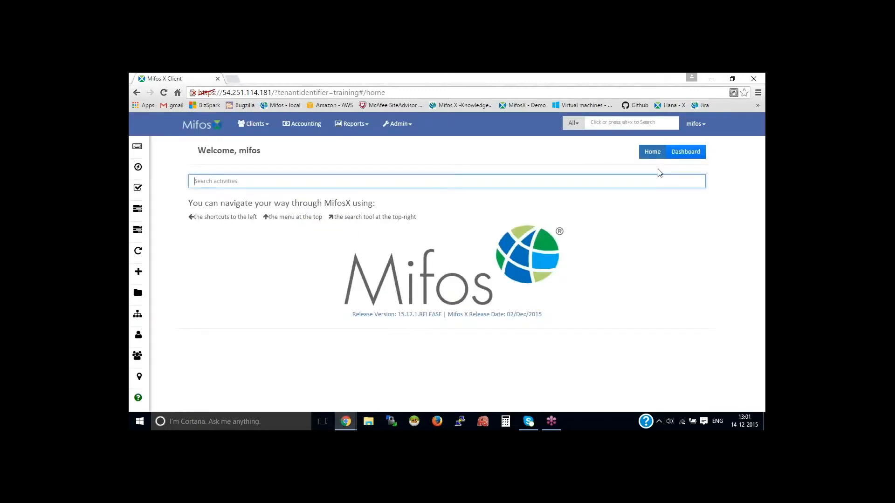
Go to Admin > Organization > Teller / Cashier Management to view the empty tellers list.
click(397, 124)
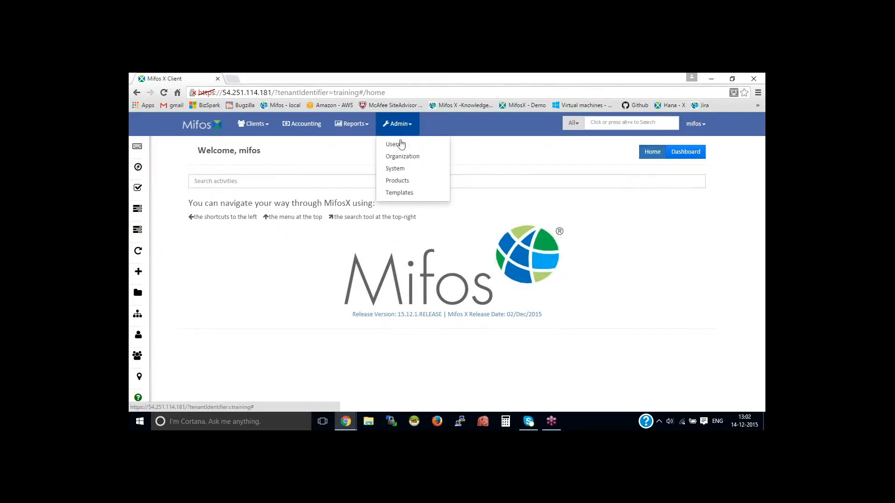
mouse_move(402, 157)
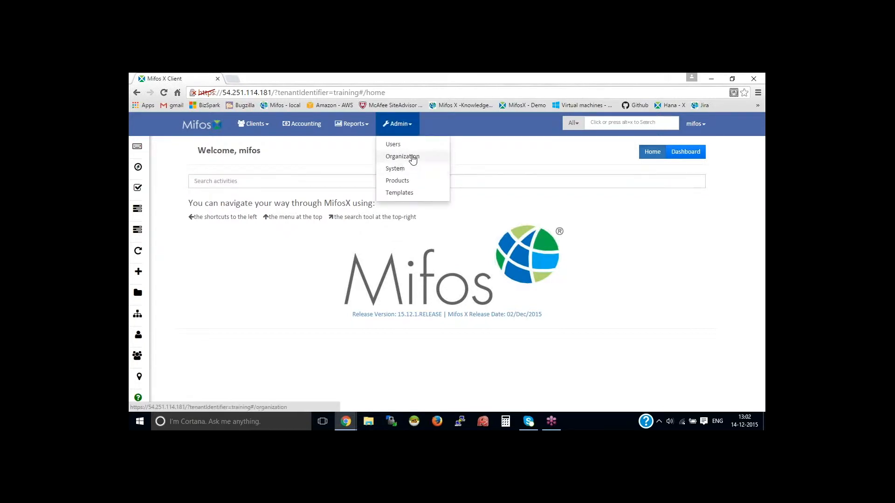
click(401, 157)
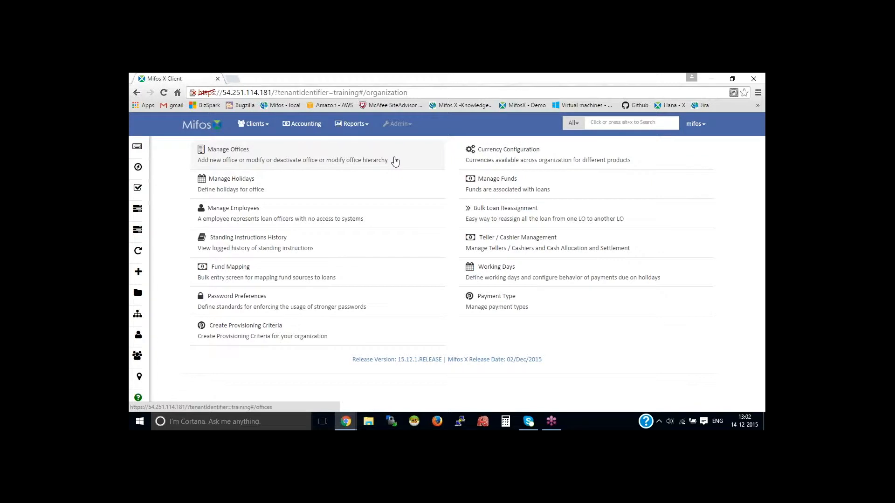
mouse_move(509, 214)
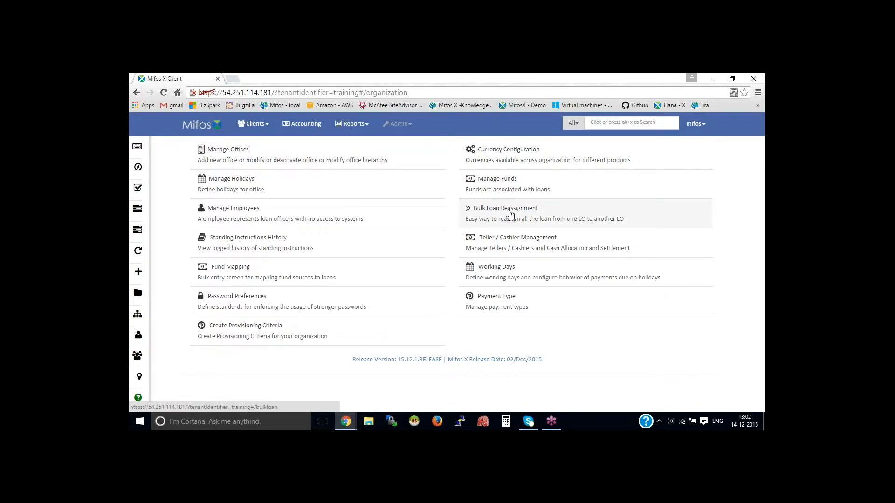
mouse_move(517, 246)
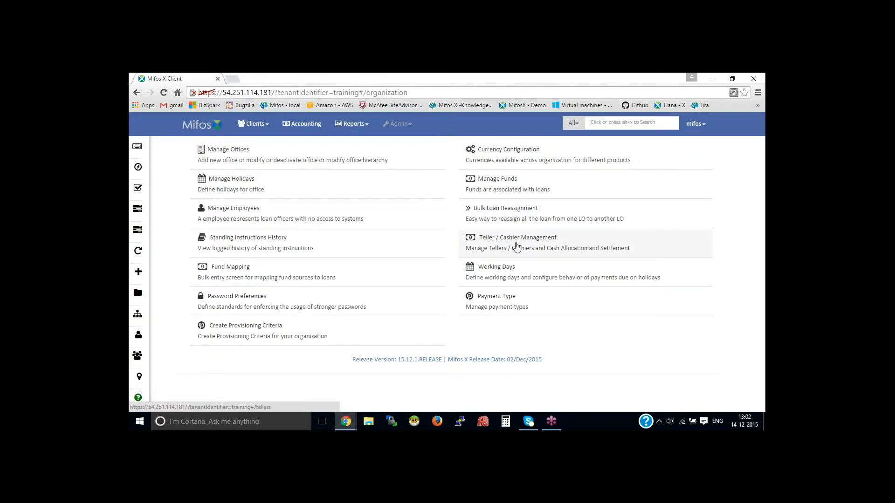
click(517, 237)
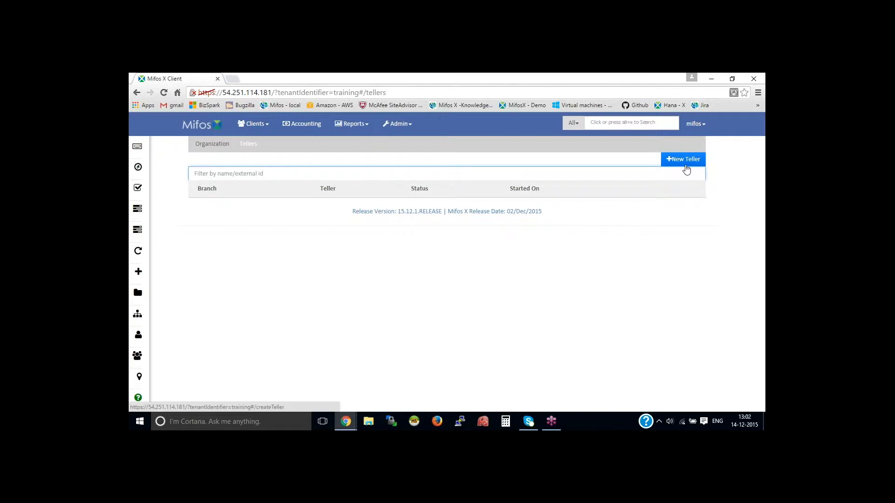
mouse_move(684, 167)
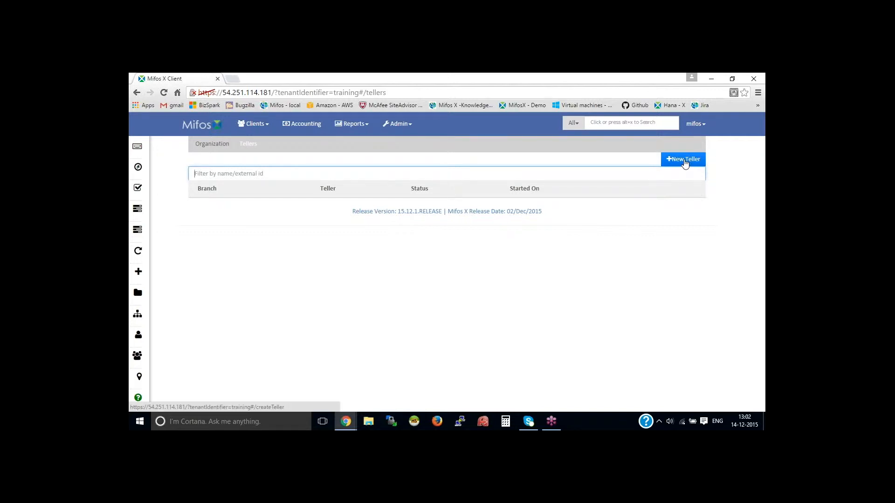
Start a new teller named Peter for Branch office - Beach street.
click(683, 159)
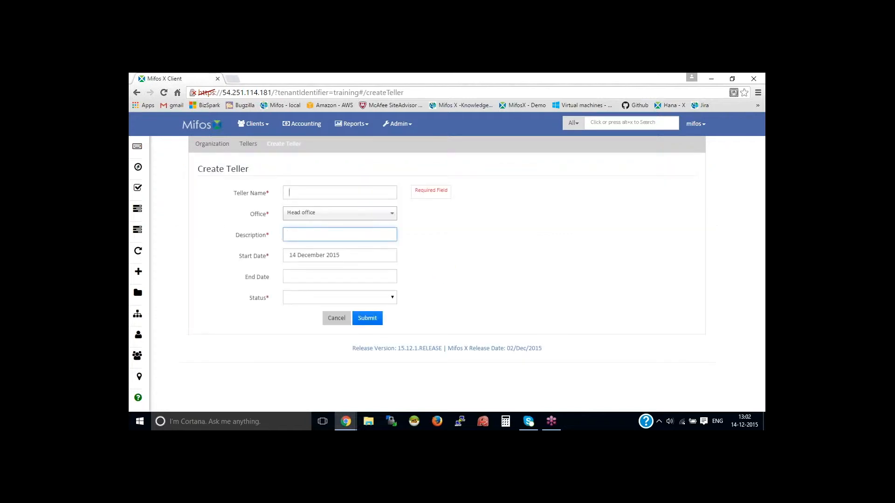
click(339, 193)
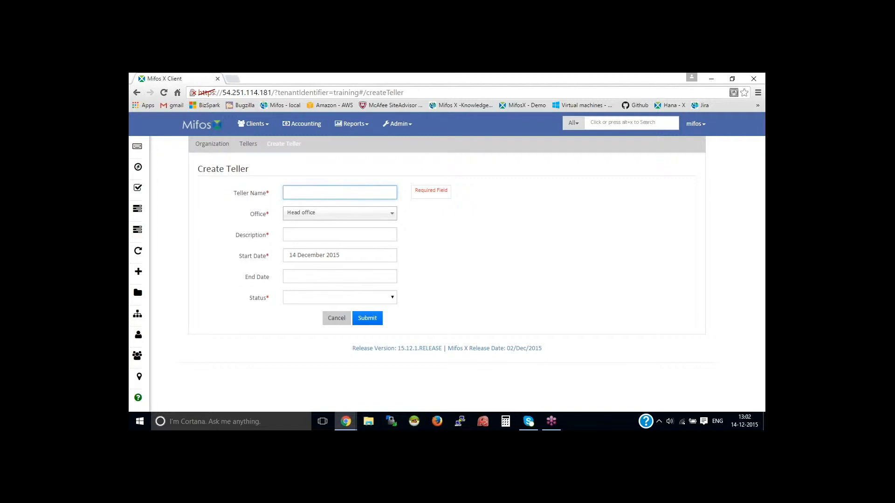
text(Pe)
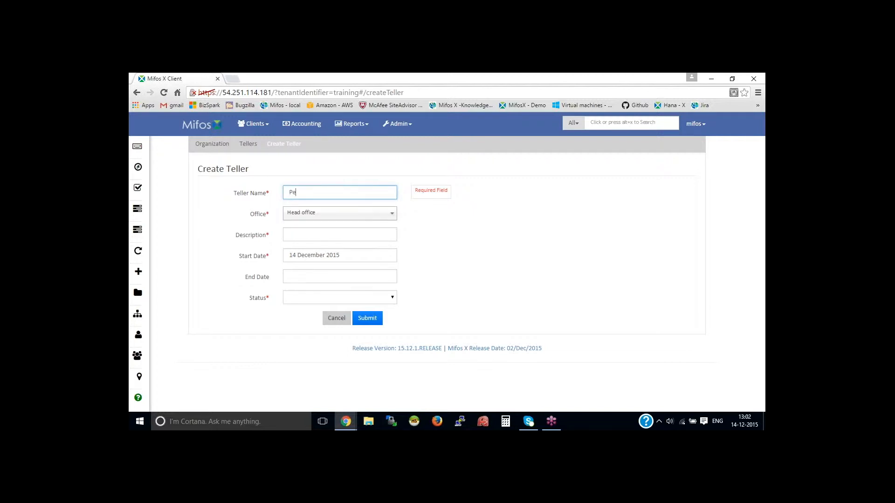
text(ter)
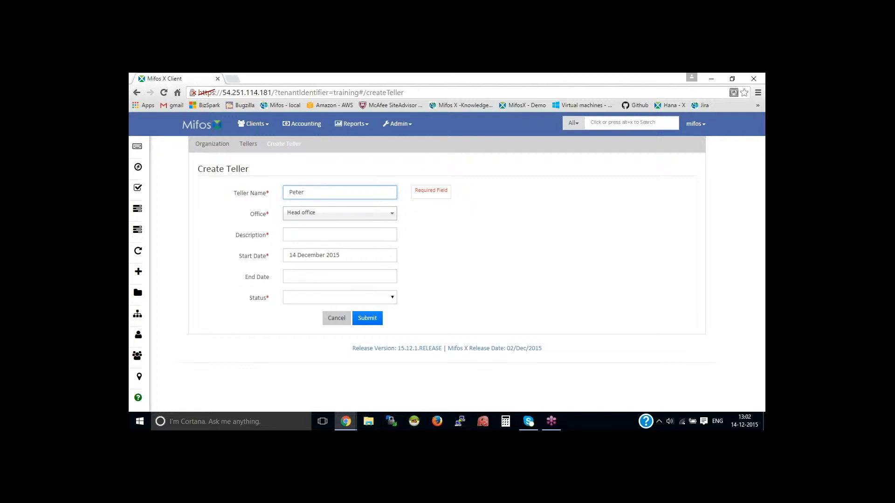
click(338, 212)
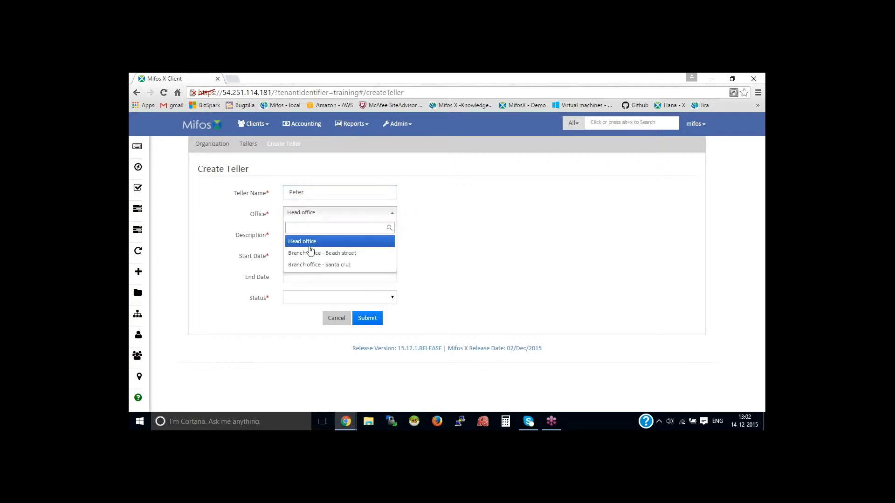
click(322, 253)
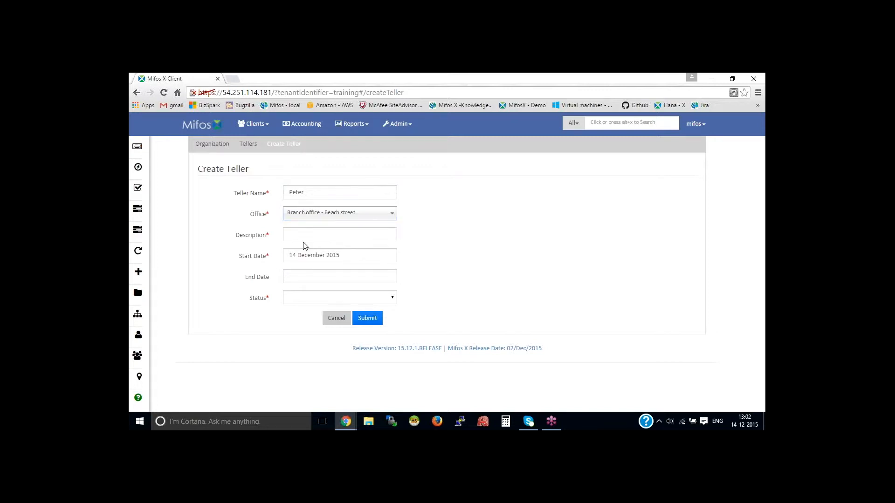
Give the teller description 'teller', end date 14 December 2015, Active status, and submit.
click(339, 234)
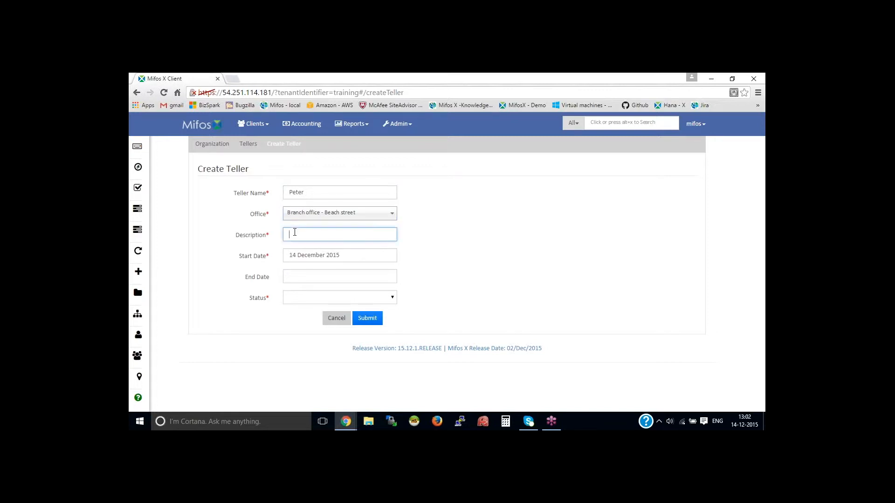
text(t)
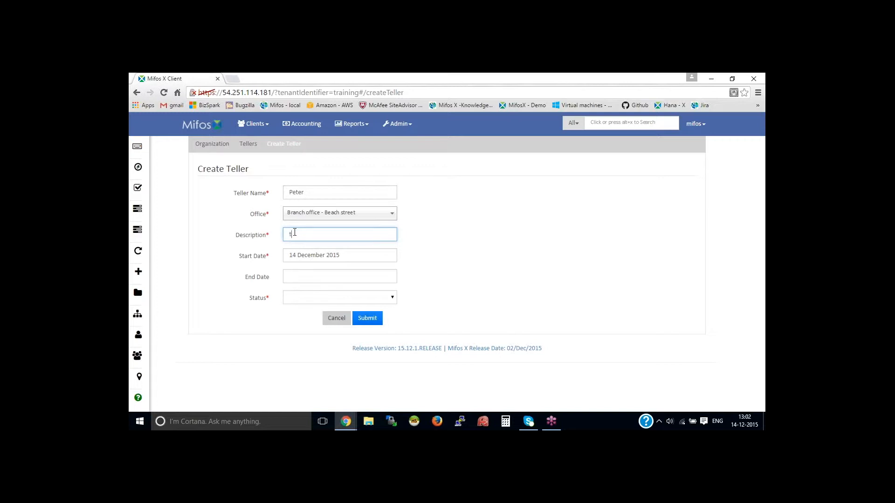
text(eller)
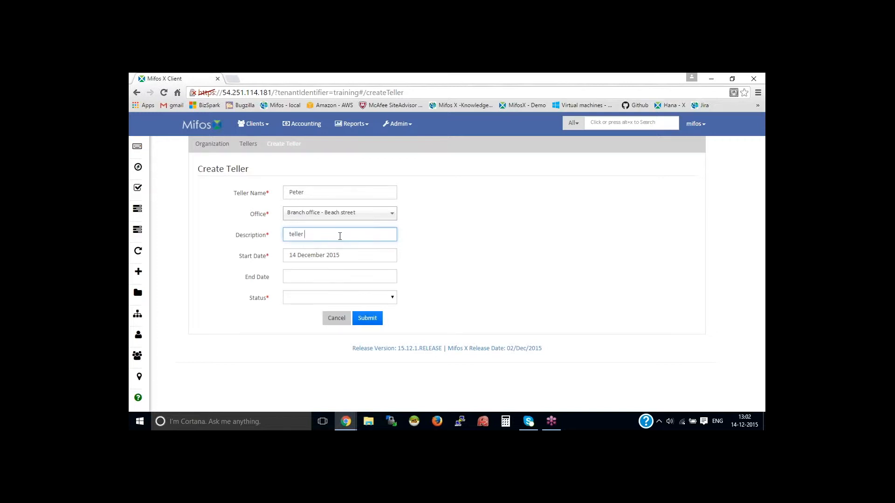
mouse_move(471, 242)
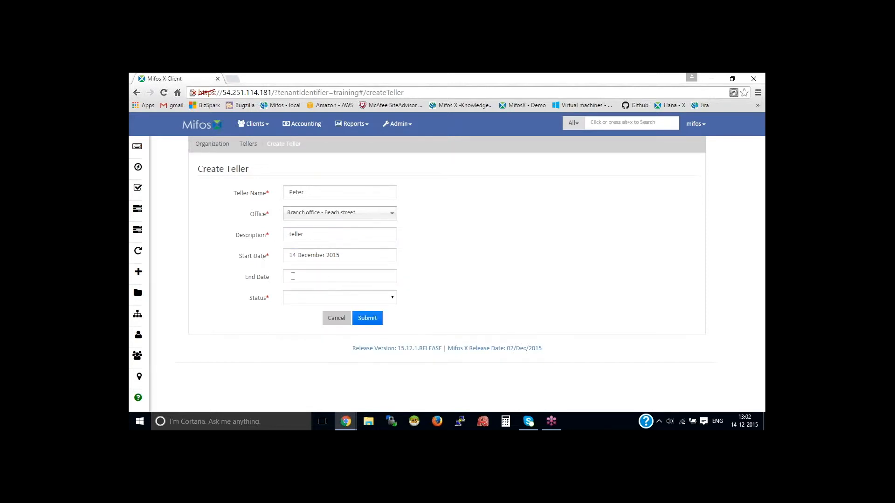
click(339, 277)
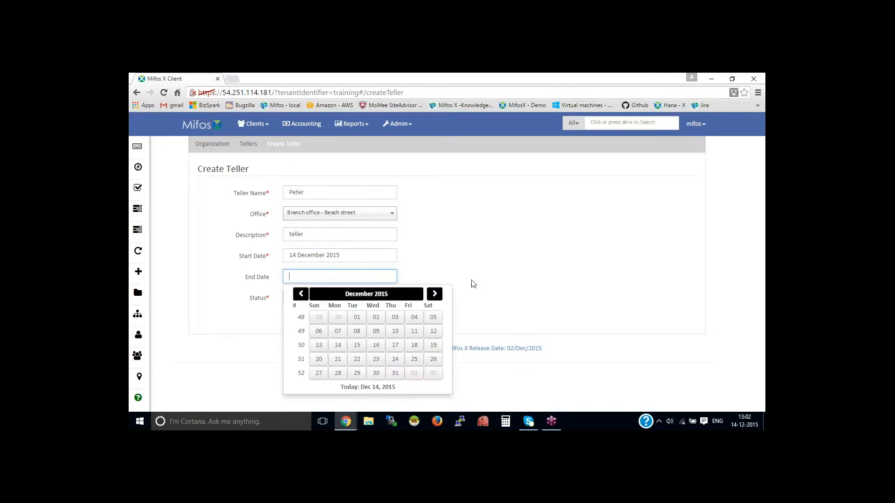
mouse_move(367, 351)
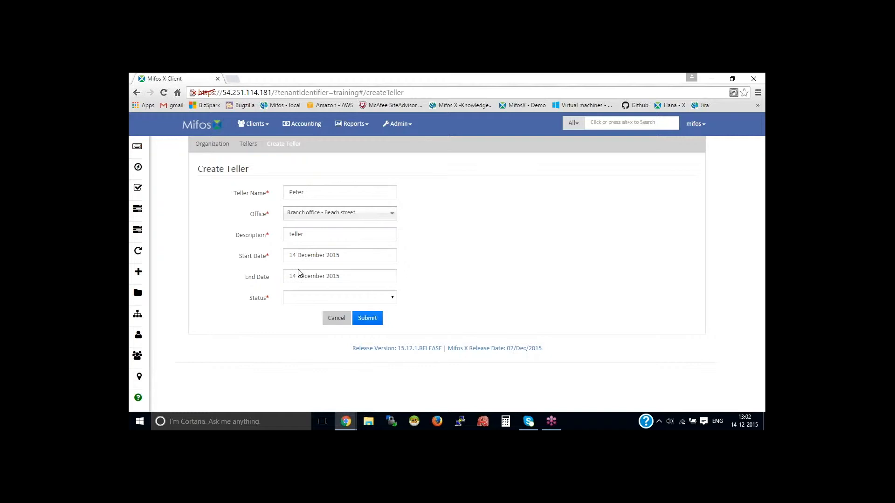
click(339, 297)
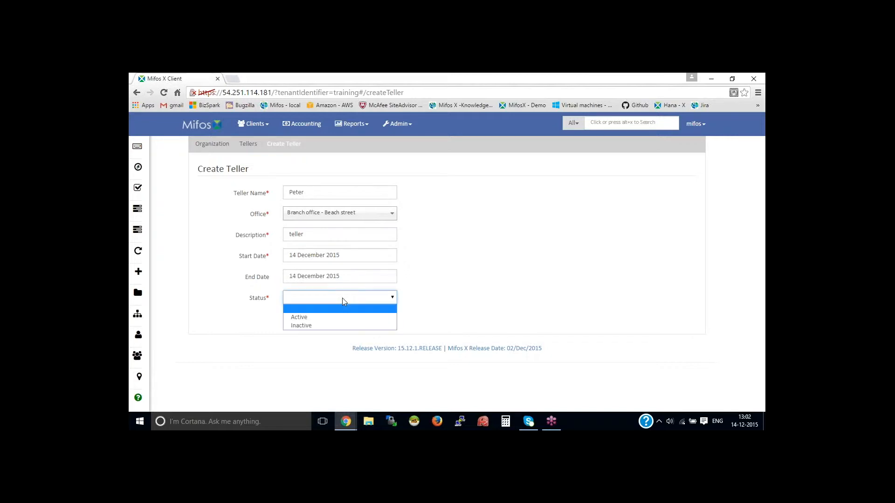
click(299, 317)
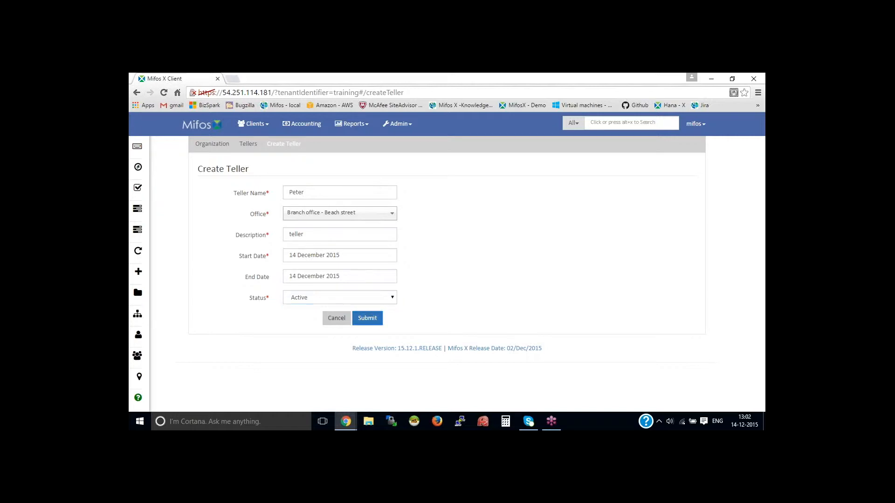
click(367, 318)
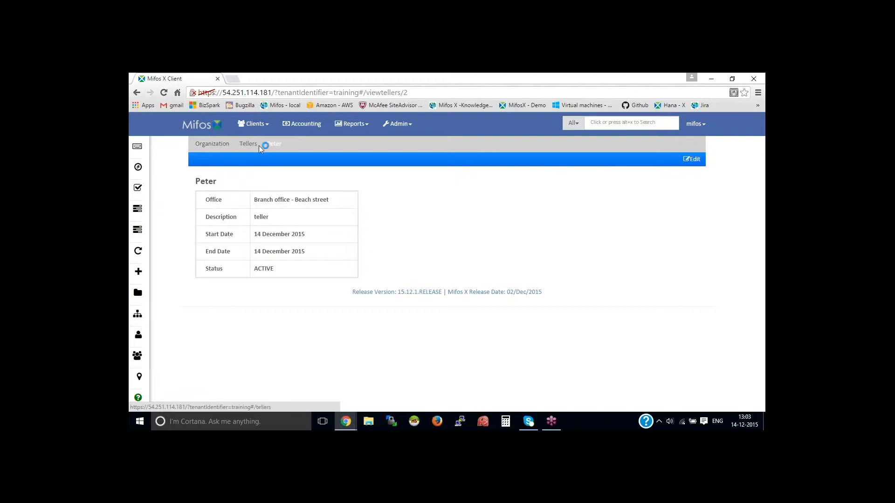
click(247, 143)
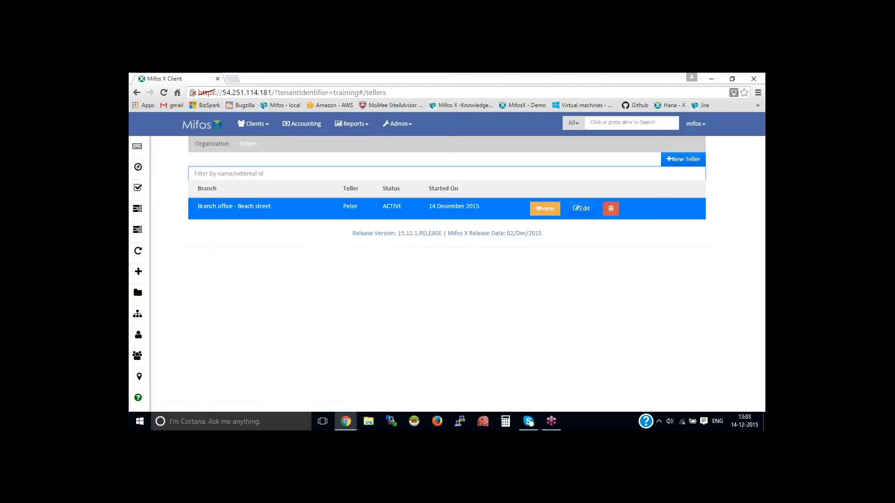
mouse_move(255, 172)
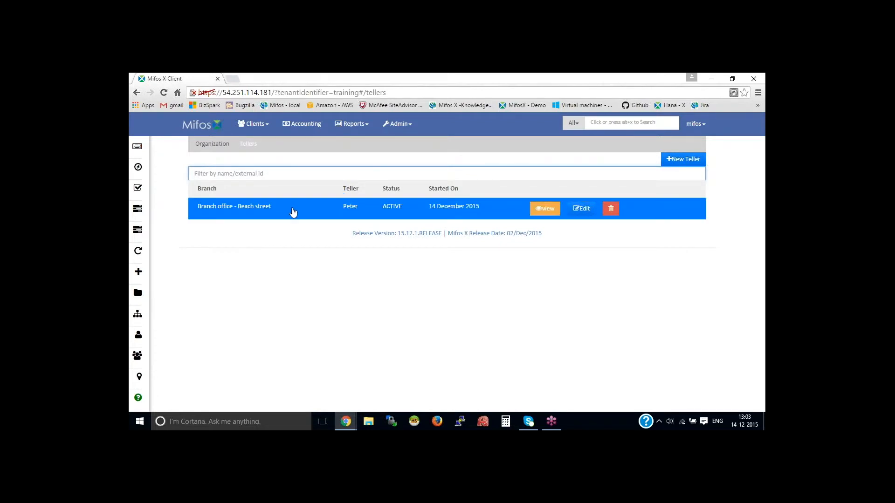
mouse_move(333, 208)
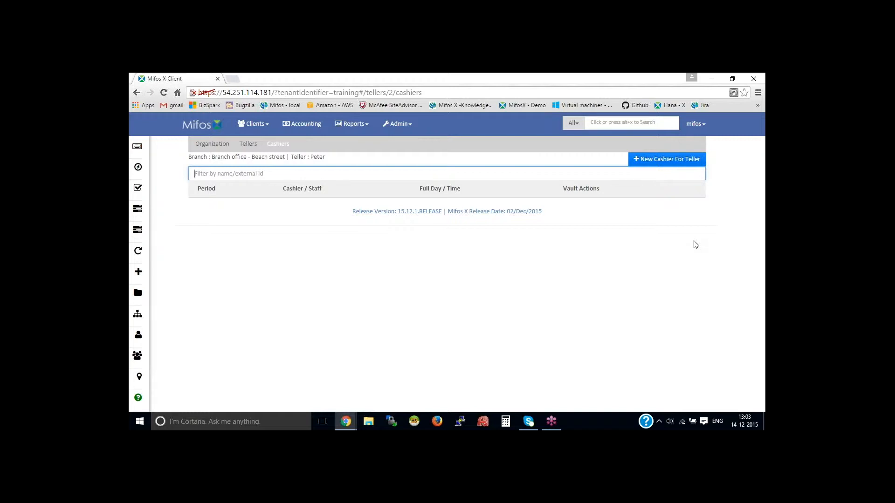
mouse_move(666, 159)
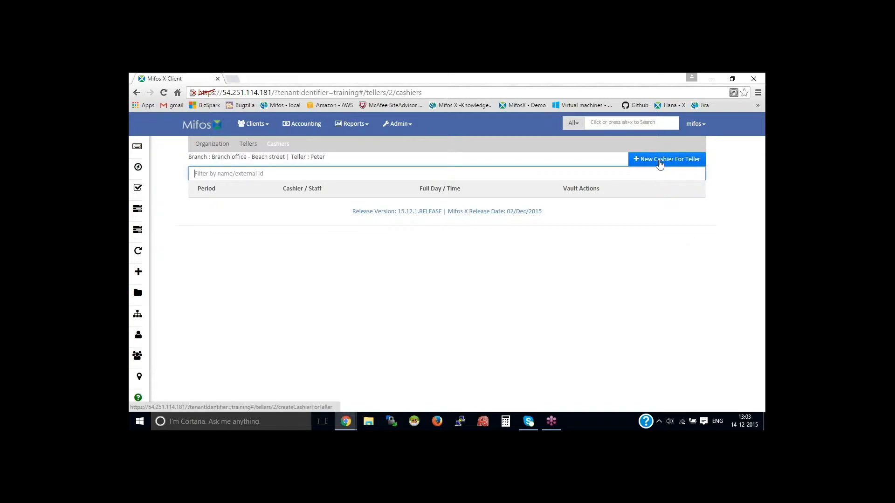
click(666, 159)
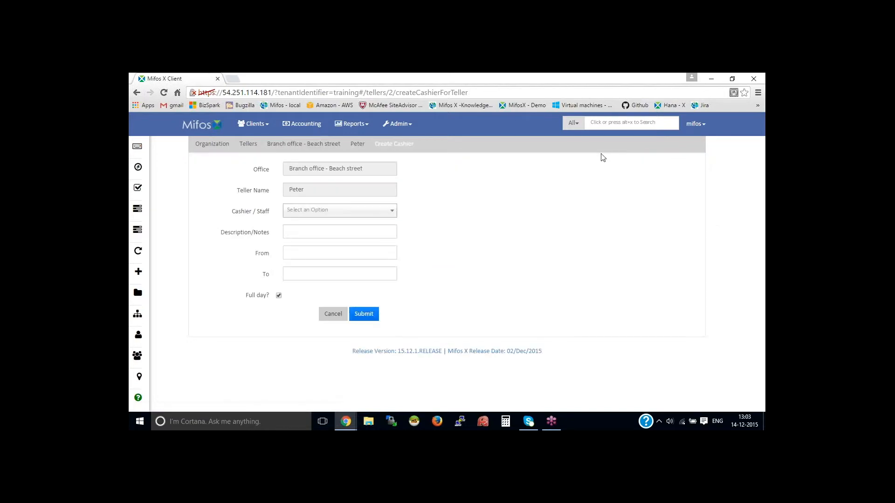
click(338, 209)
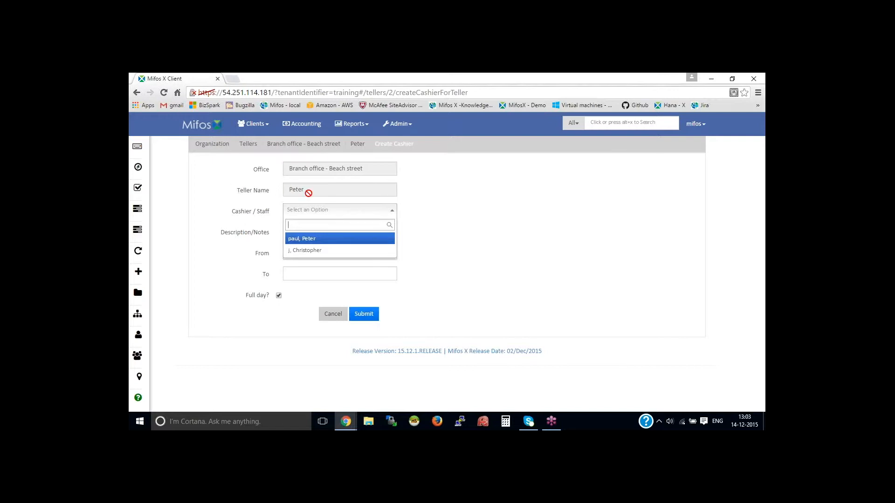
mouse_move(304, 250)
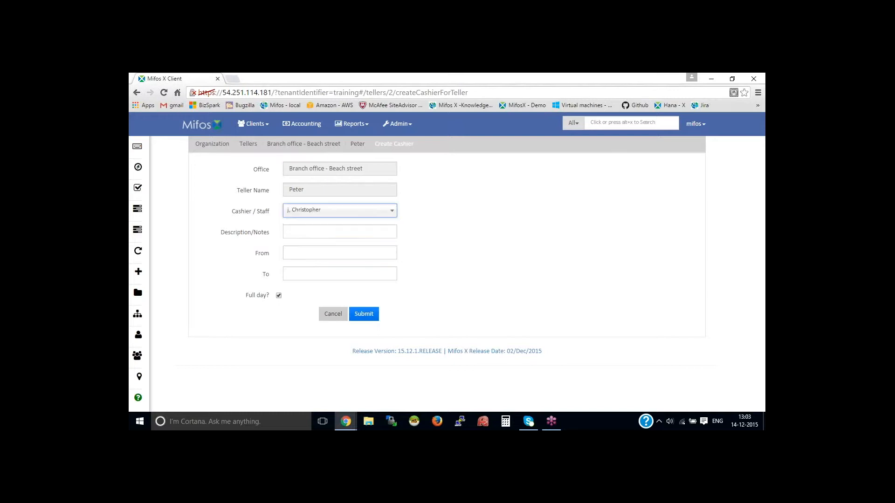
click(339, 231)
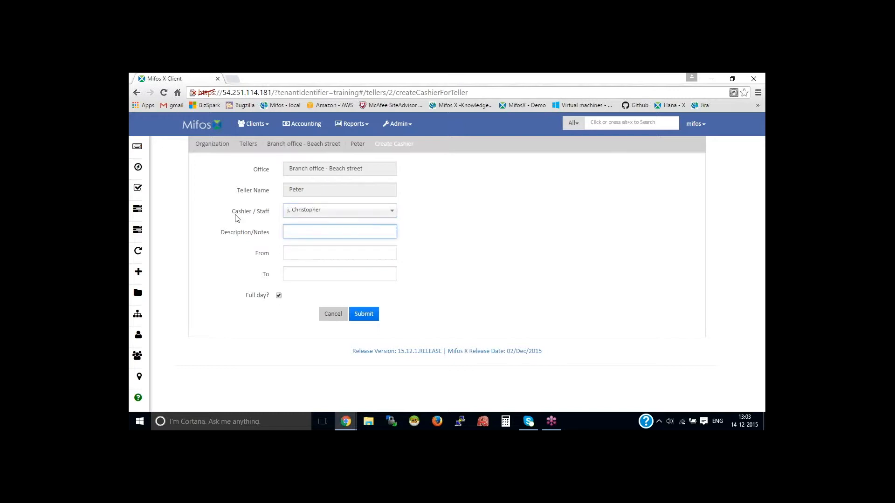
click(339, 209)
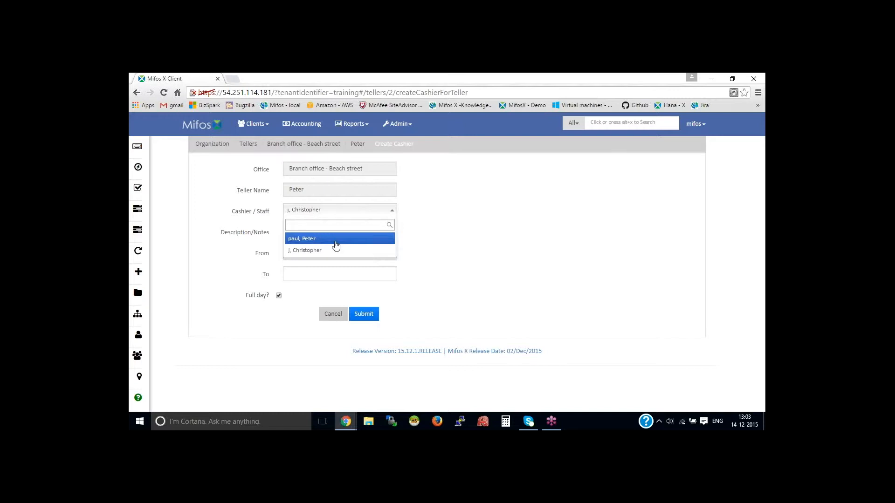
mouse_move(304, 250)
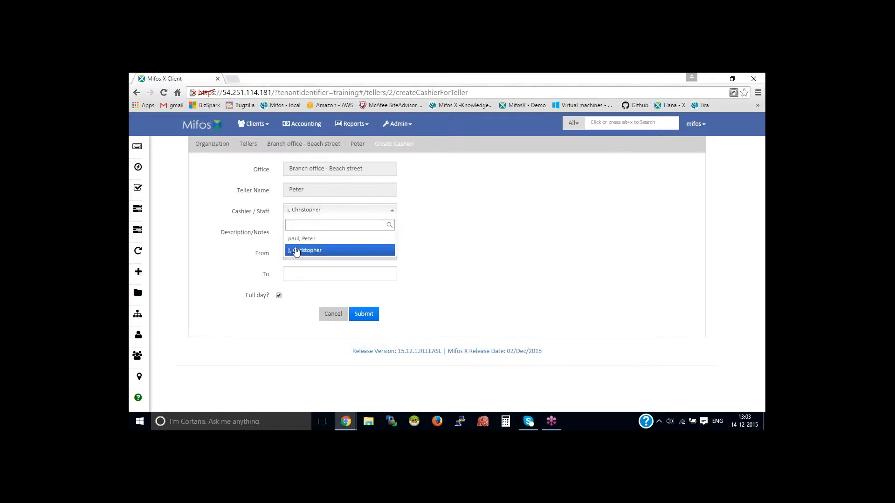
click(305, 250)
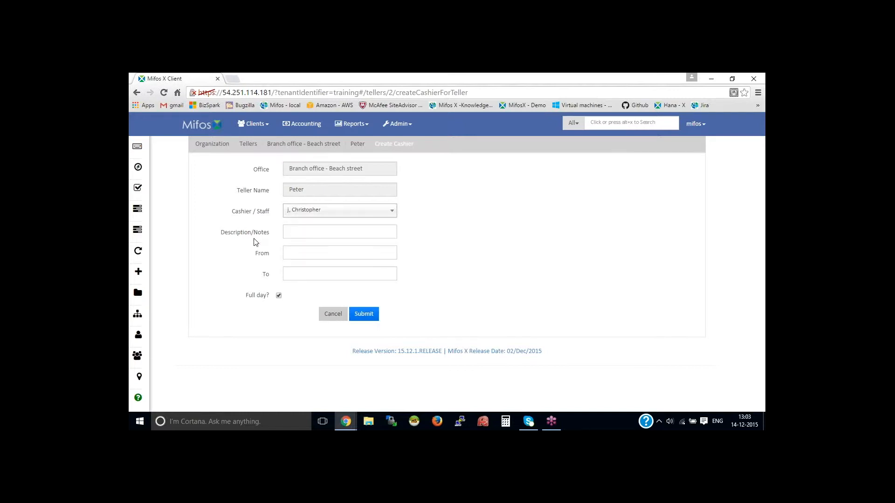
click(339, 232)
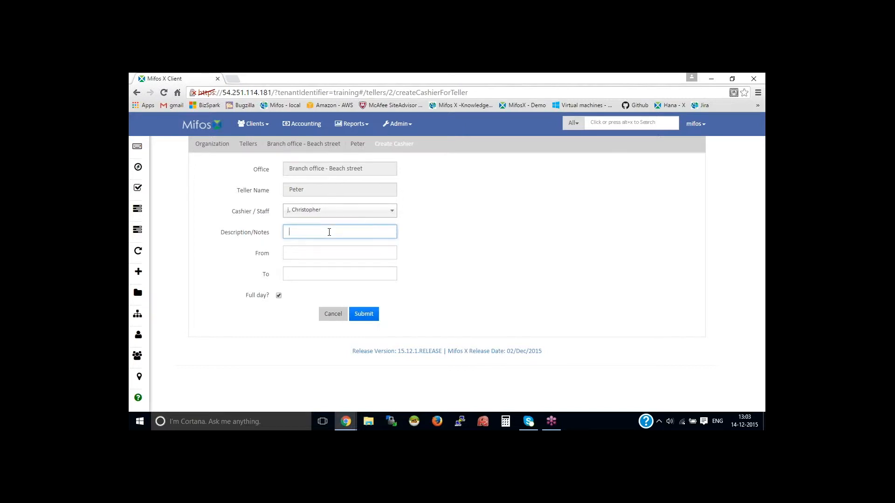
text(c)
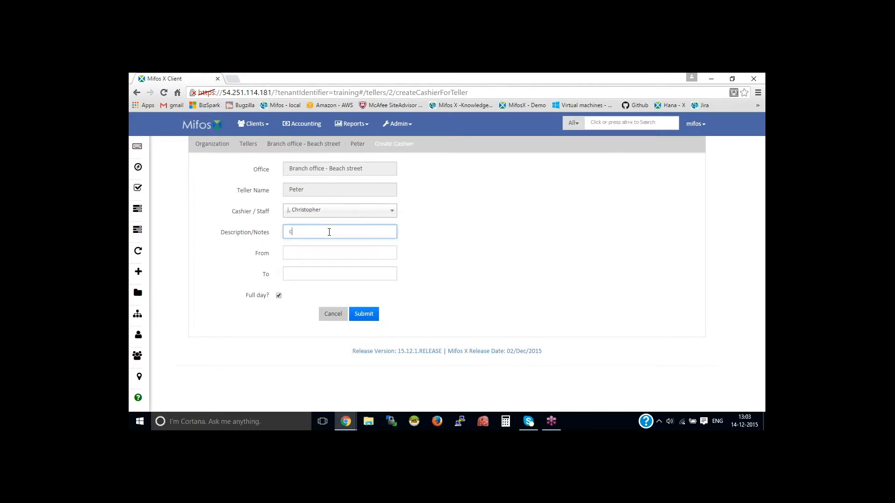
text(ashier)
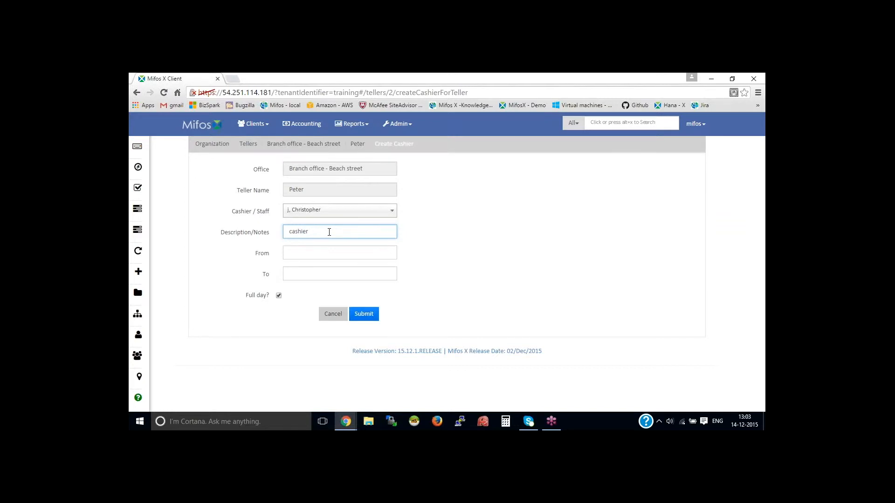
Set the cashier period from 14 to 31 December 2015 and submit.
click(338, 252)
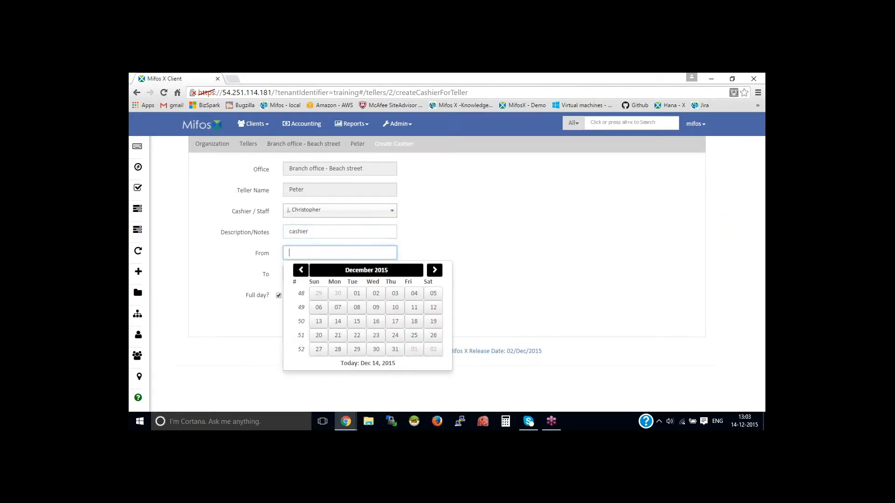
mouse_move(335, 328)
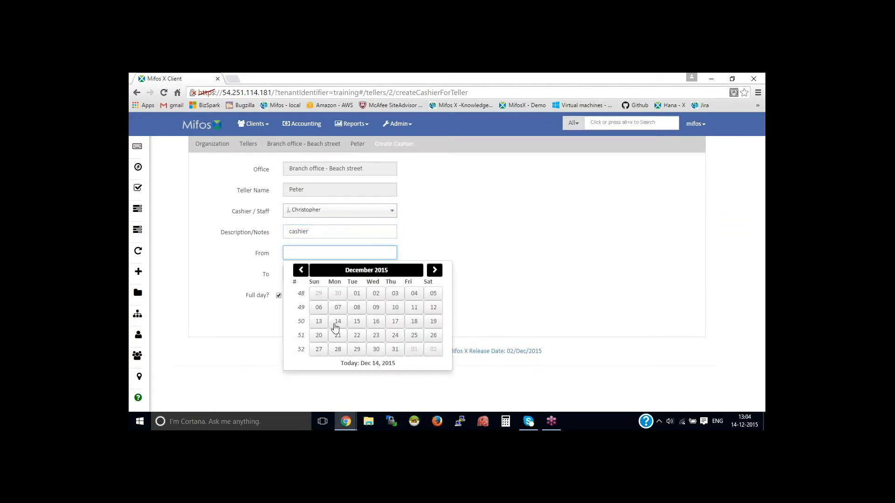
click(337, 321)
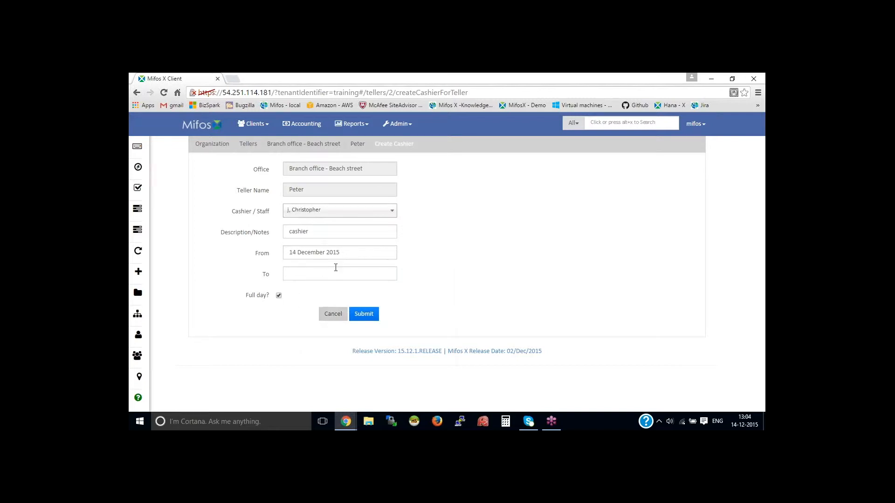
click(338, 273)
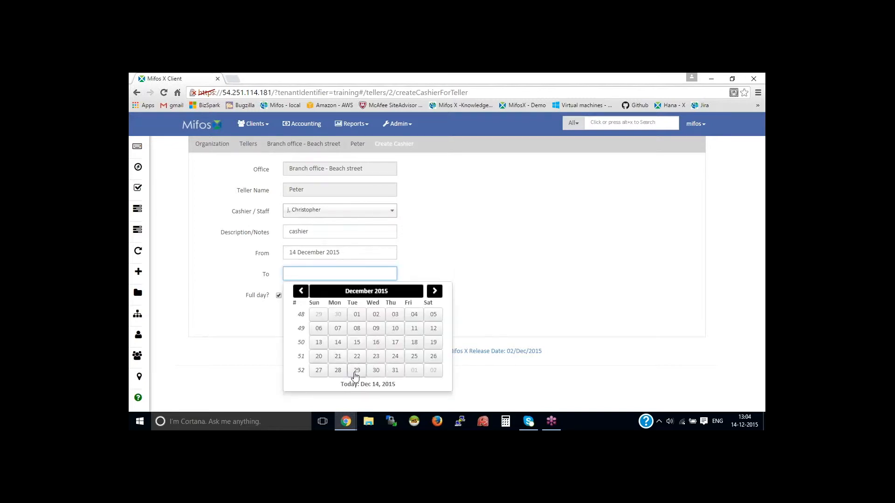
click(356, 370)
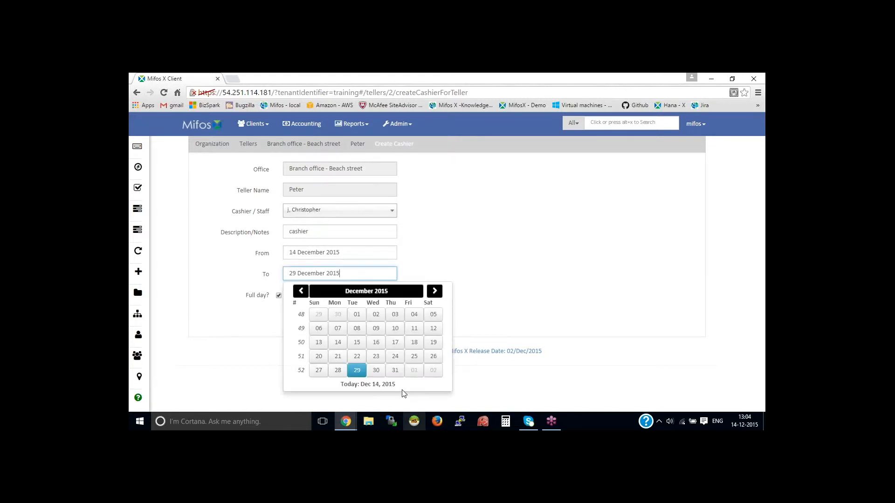
click(395, 370)
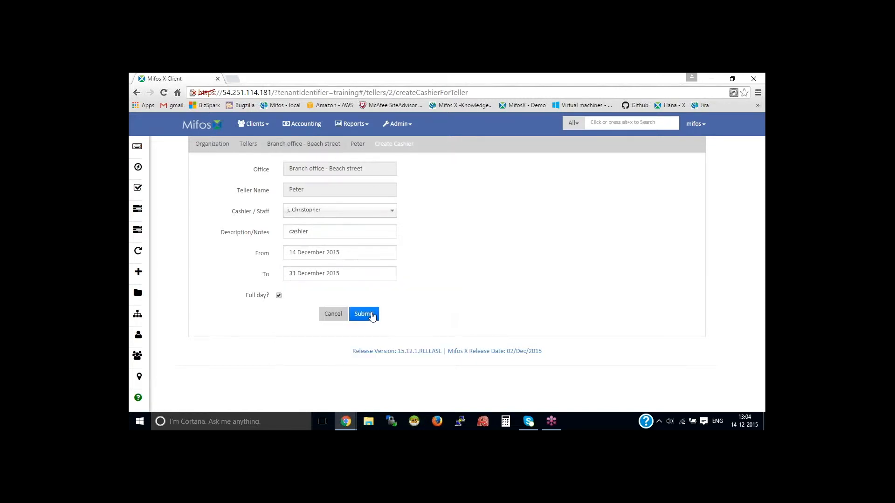
click(364, 314)
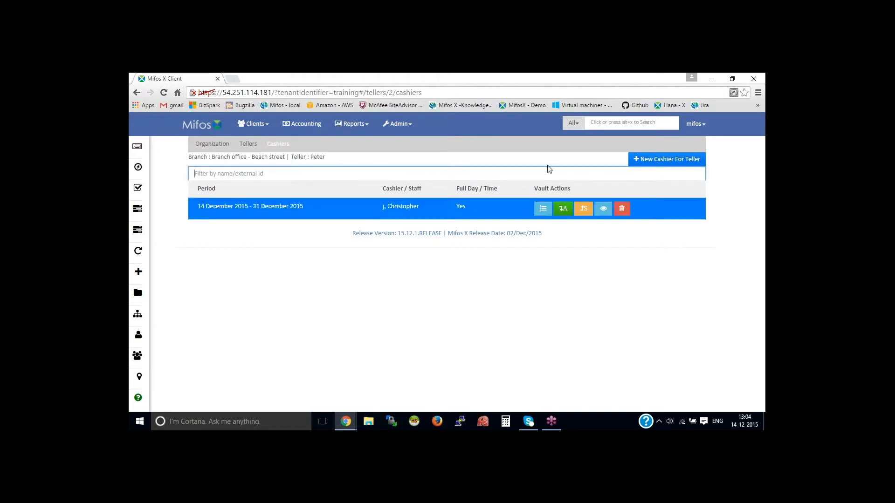
mouse_move(548, 169)
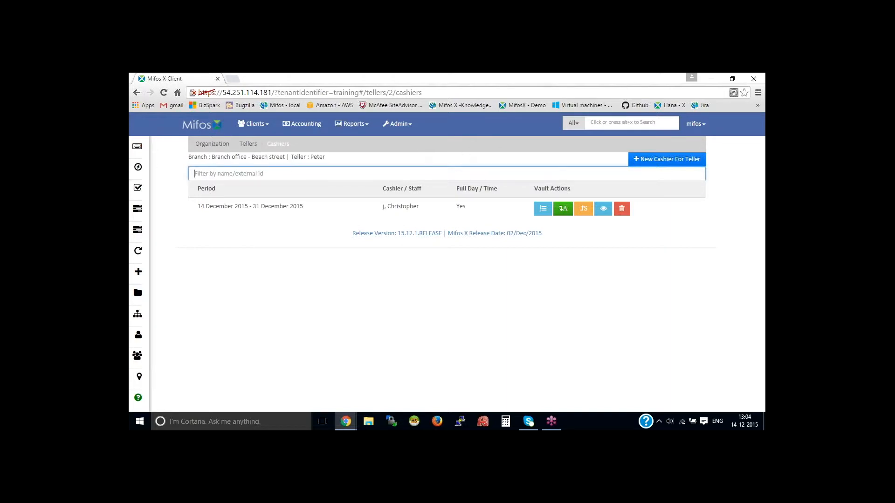
mouse_move(562, 209)
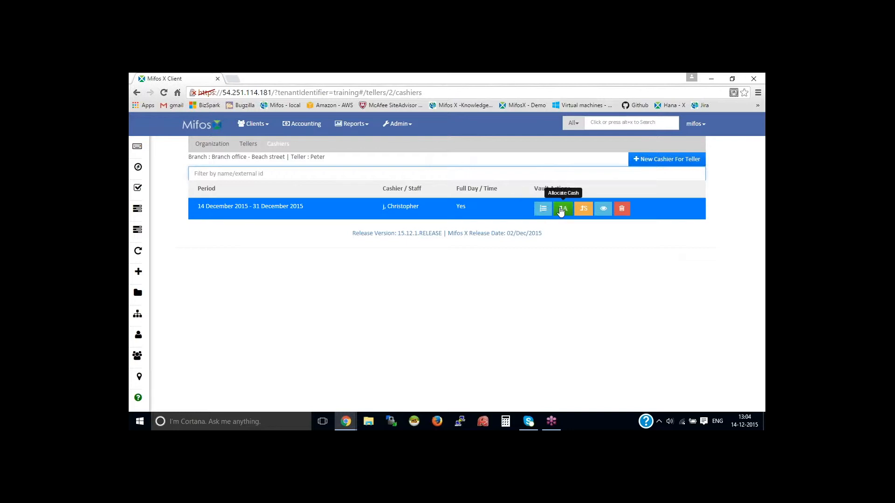
click(561, 208)
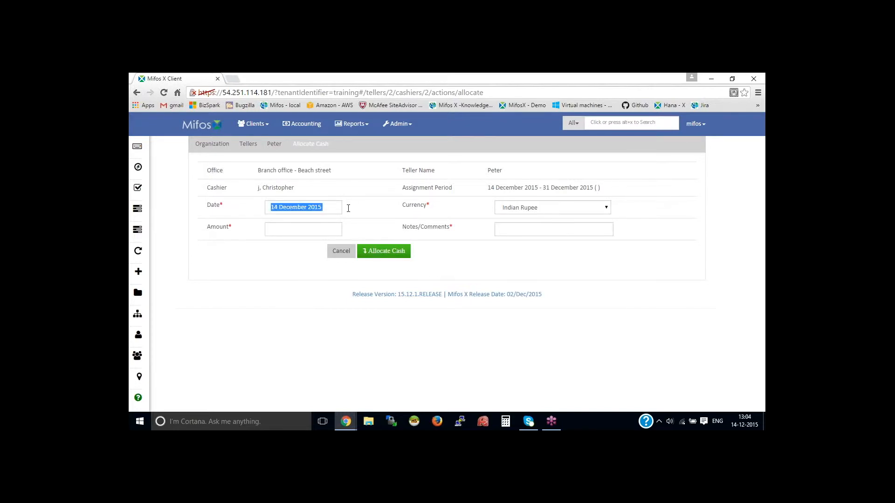
text(10000)
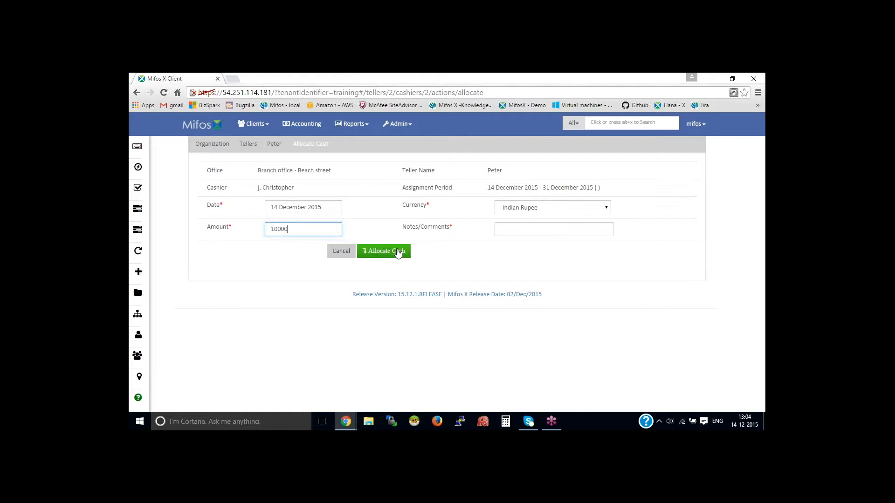
click(383, 251)
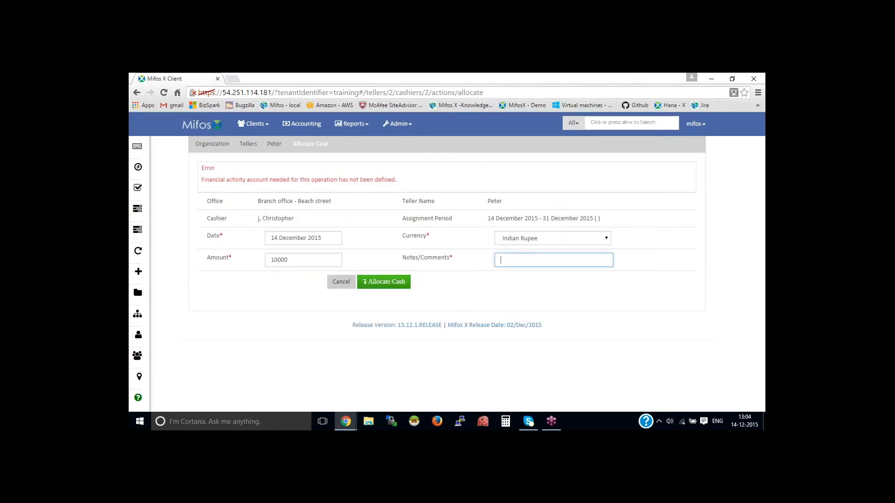
text(allocated)
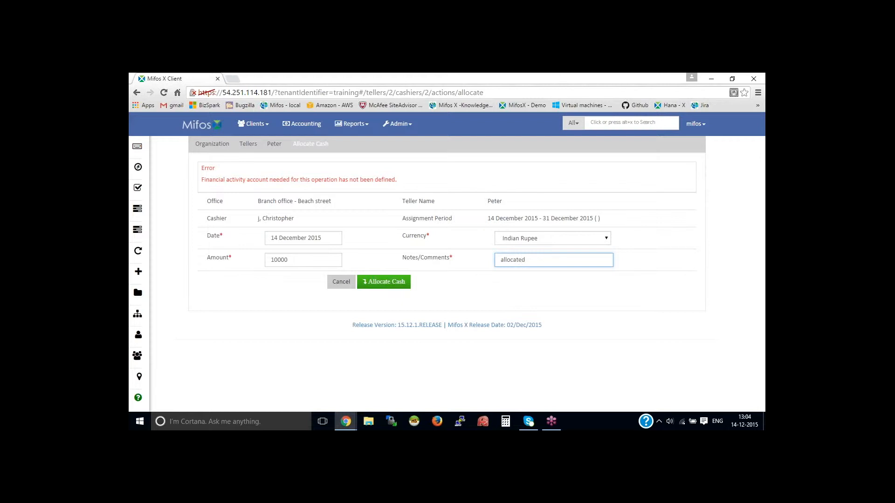
text(10000)
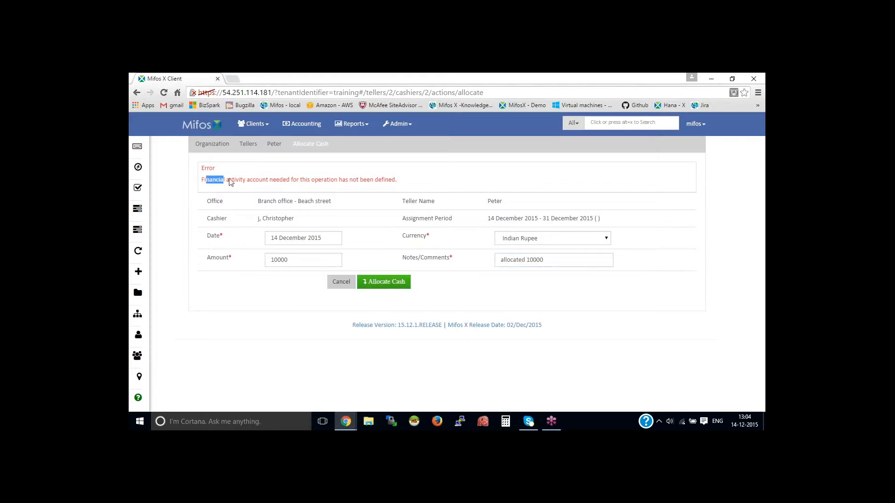
drag(224, 179, 338, 178)
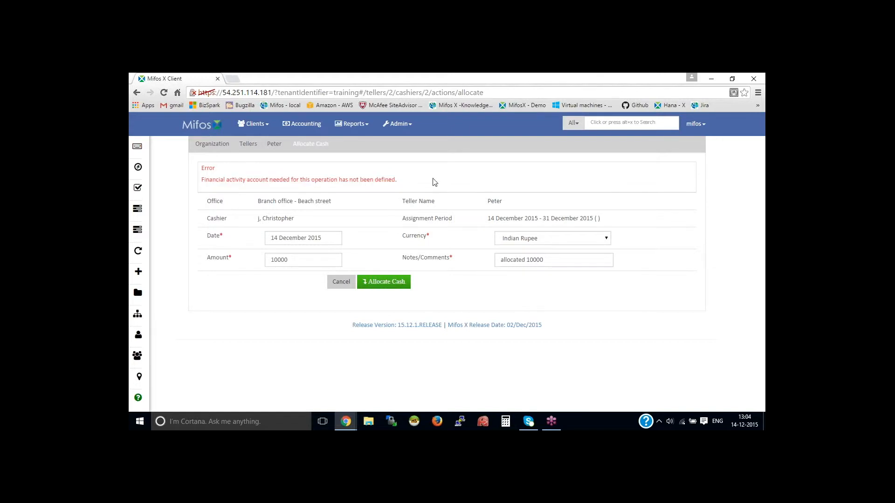
mouse_move(301, 124)
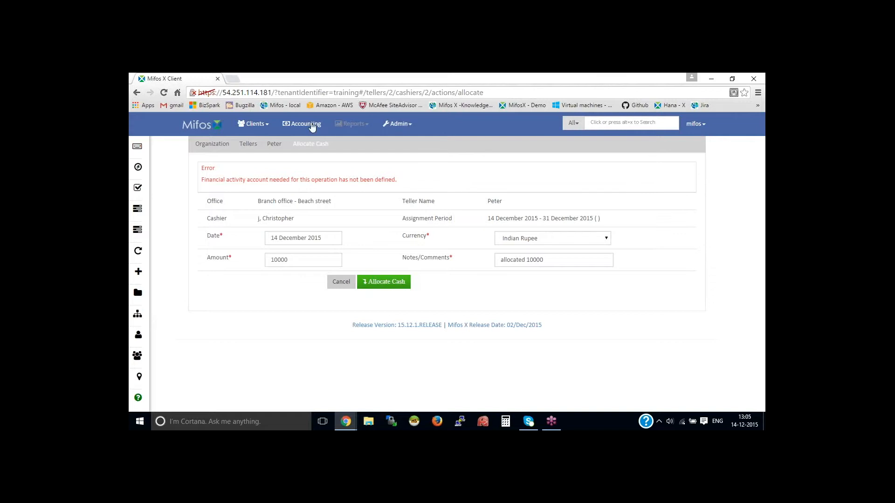
mouse_move(346, 110)
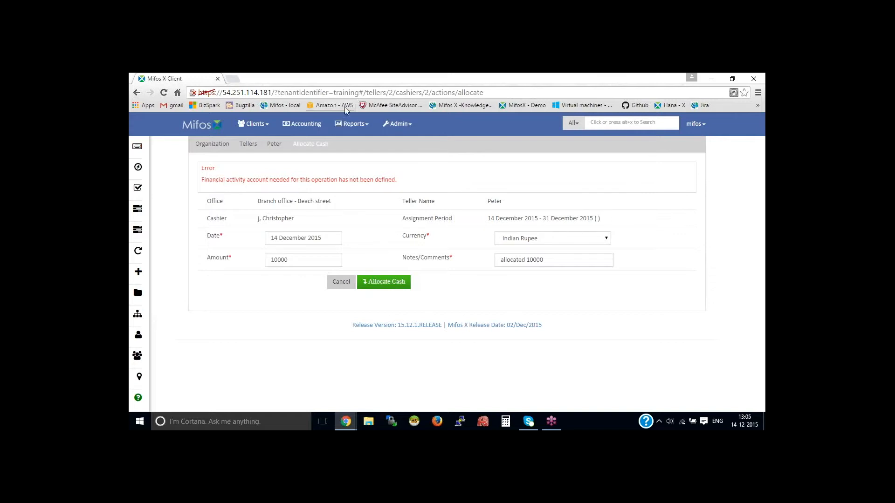
From Accounts Linked to Financial Activities, start a mapping for Cash at Tellers/Cashiers.
click(352, 124)
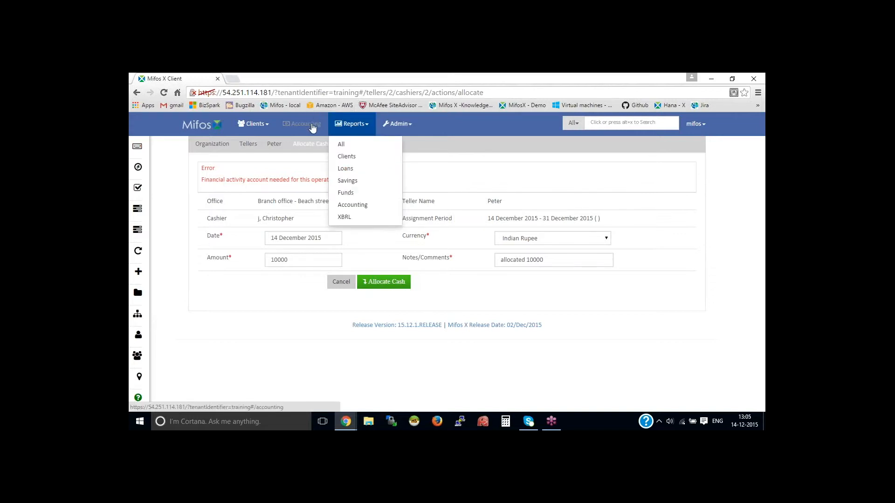
click(301, 124)
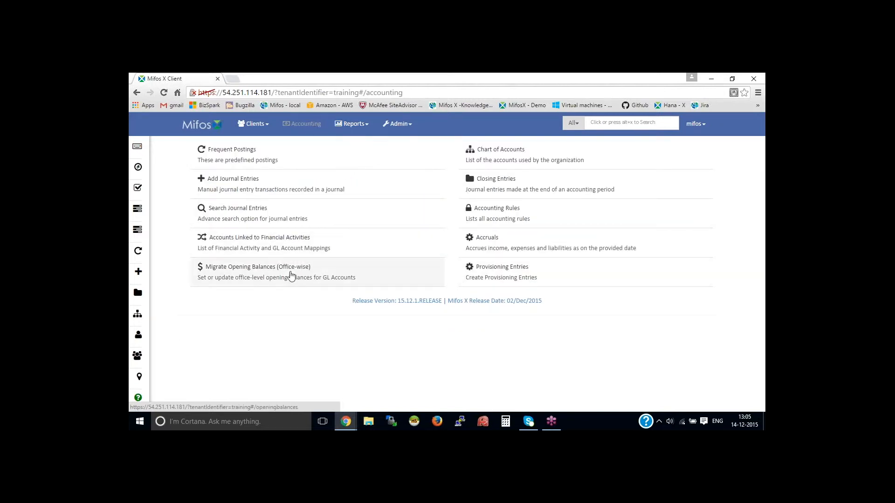
click(259, 237)
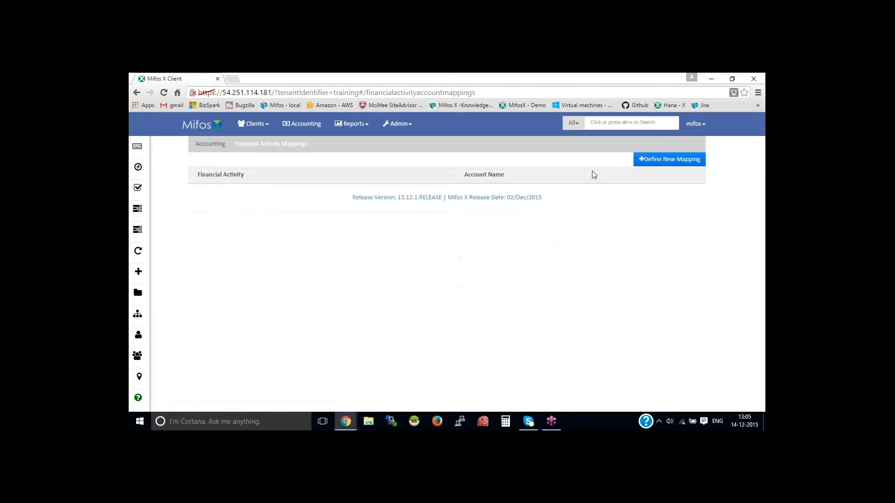
click(669, 158)
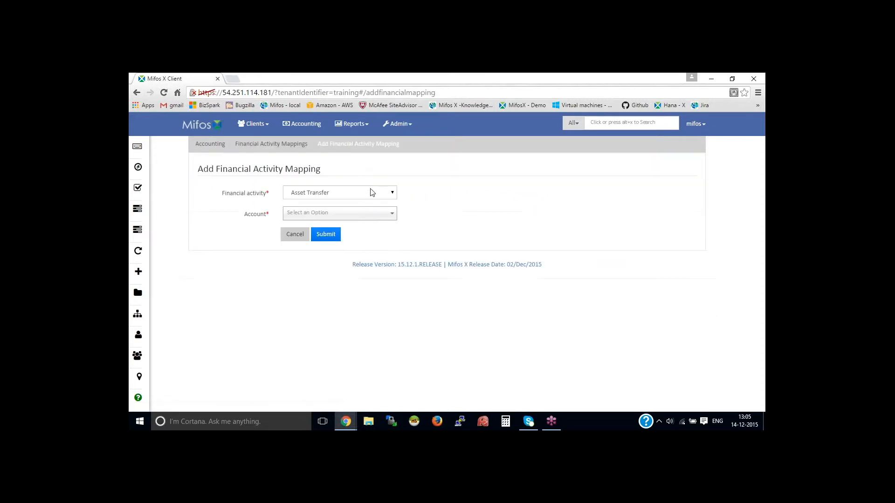
click(339, 193)
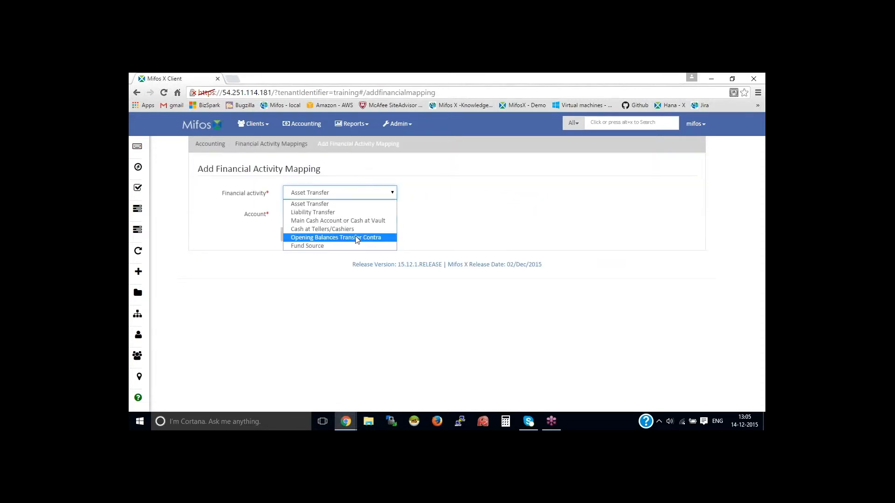
click(322, 229)
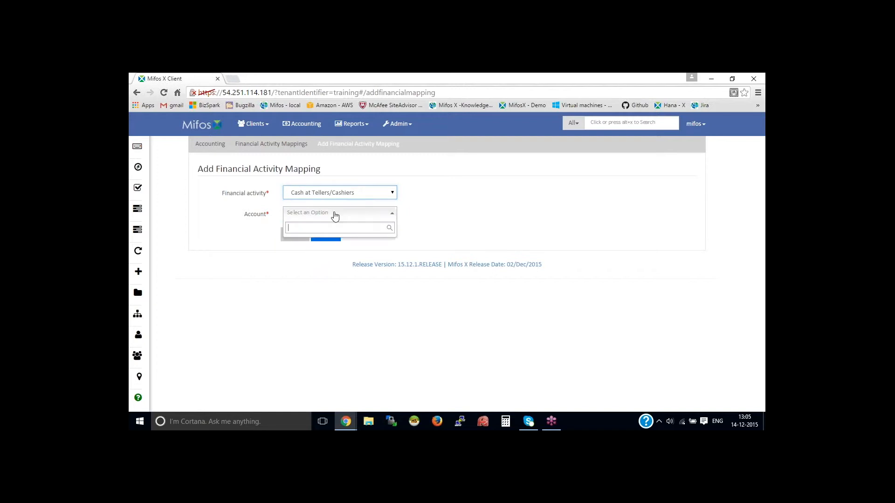
click(339, 193)
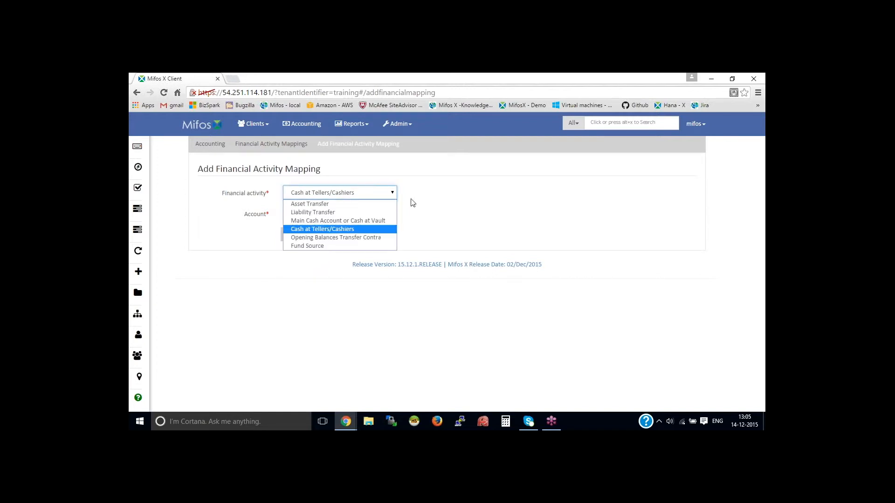
mouse_move(452, 204)
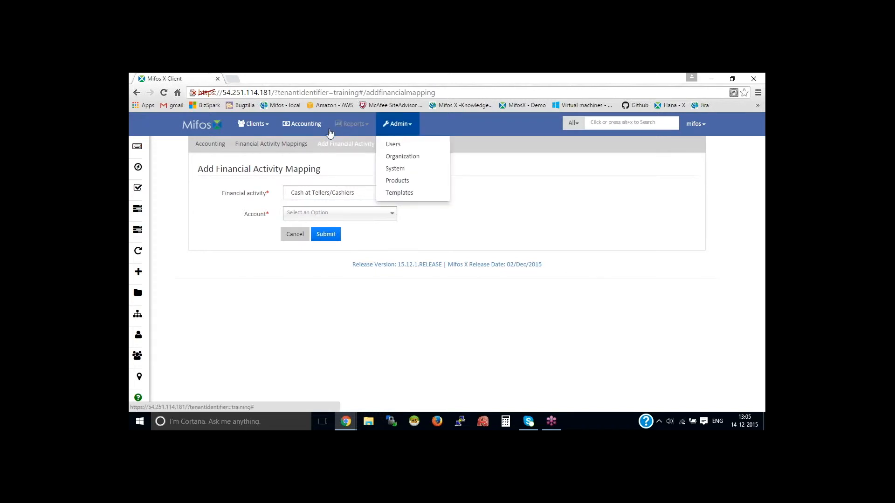
Start a new GL account in the chart of accounts with type ASSET.
click(294, 234)
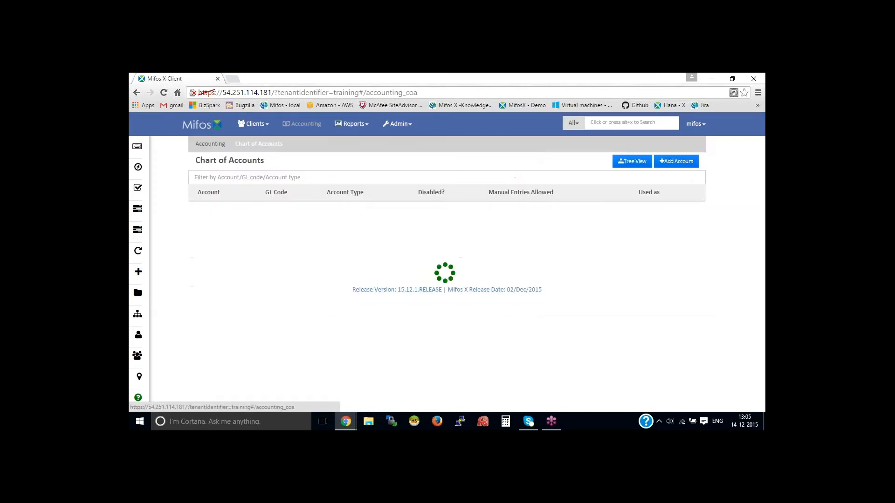
click(675, 161)
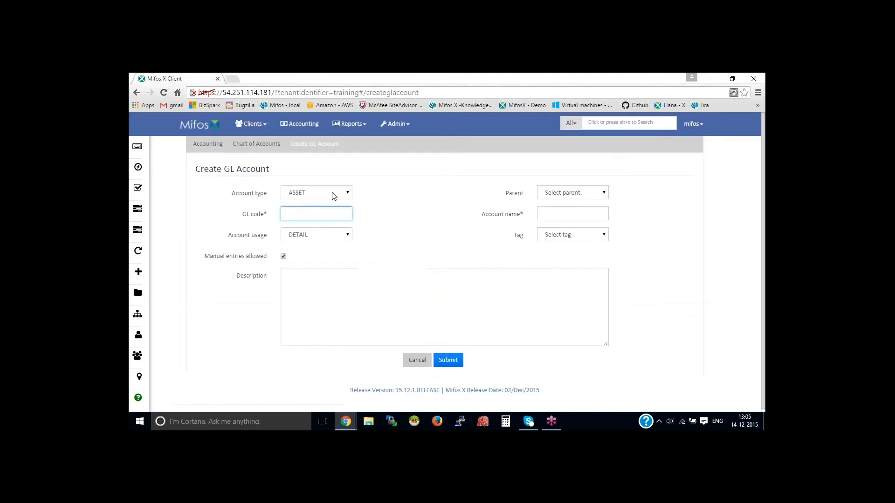
click(316, 192)
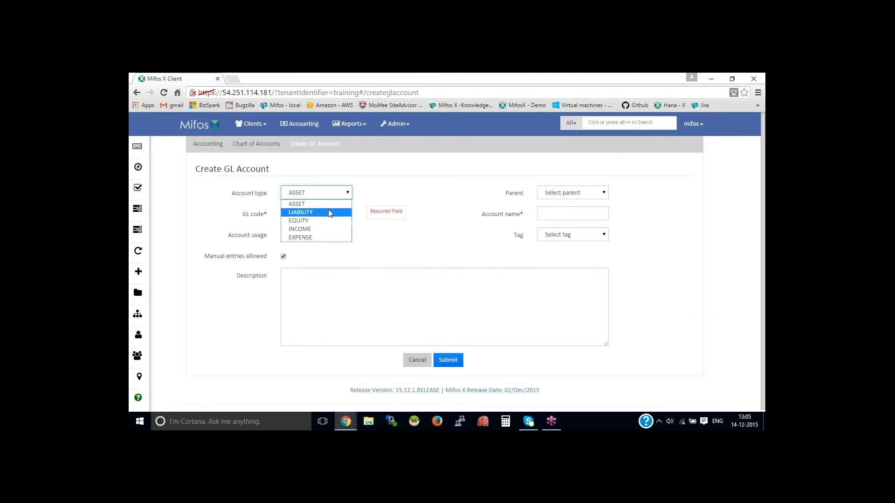
click(300, 211)
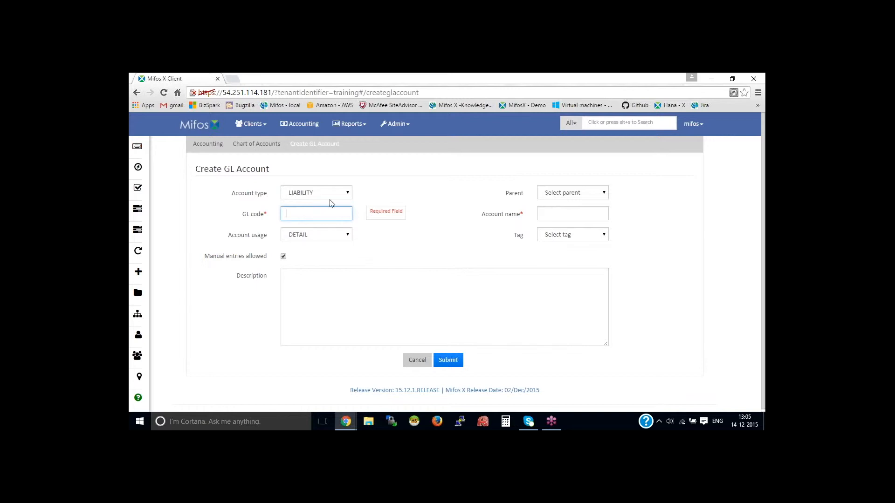
click(316, 192)
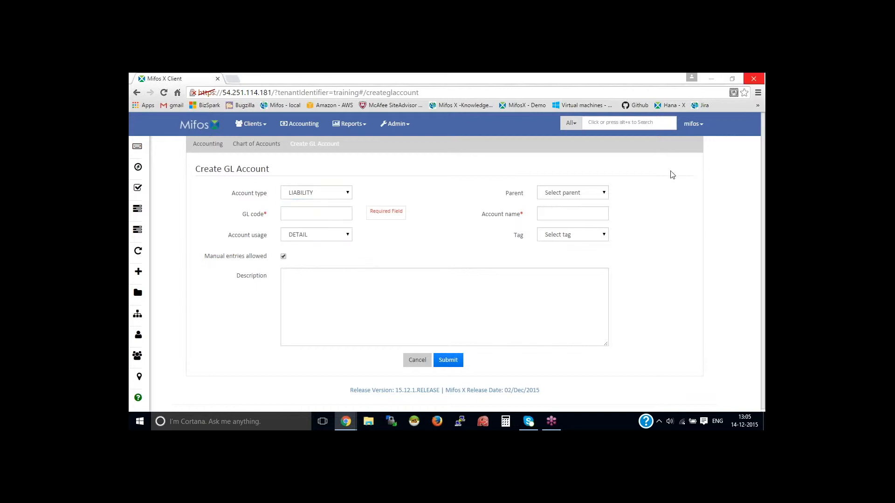
click(315, 192)
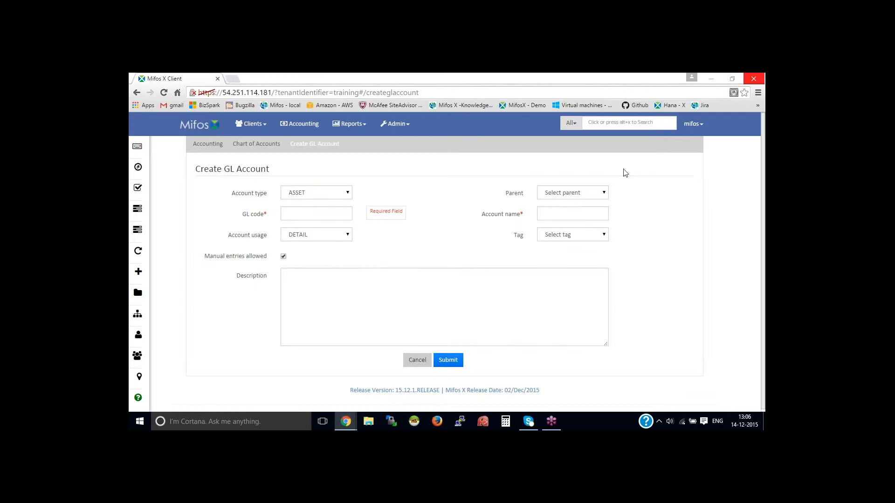
Give the GL account code 10000 and name Cash, and save it.
click(315, 213)
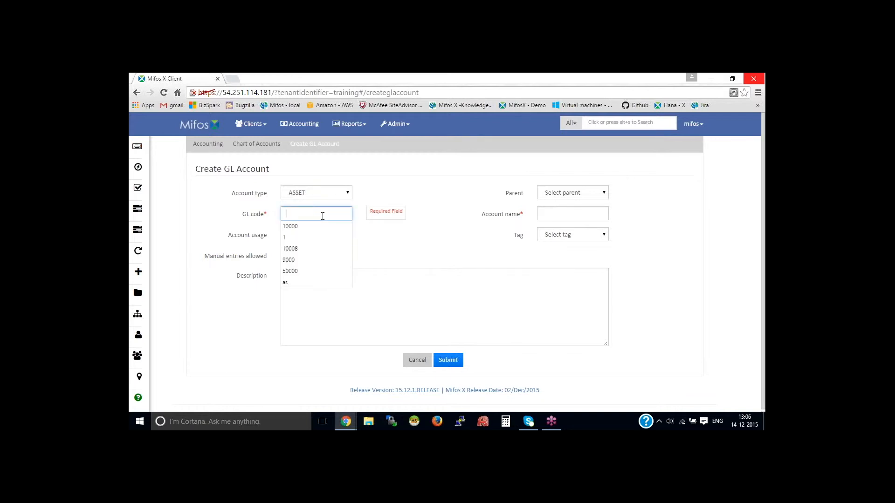
click(290, 227)
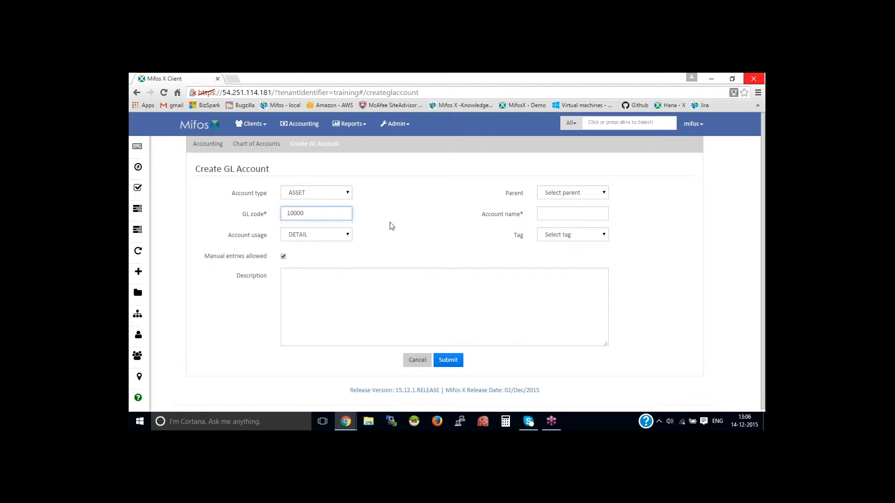
click(571, 214)
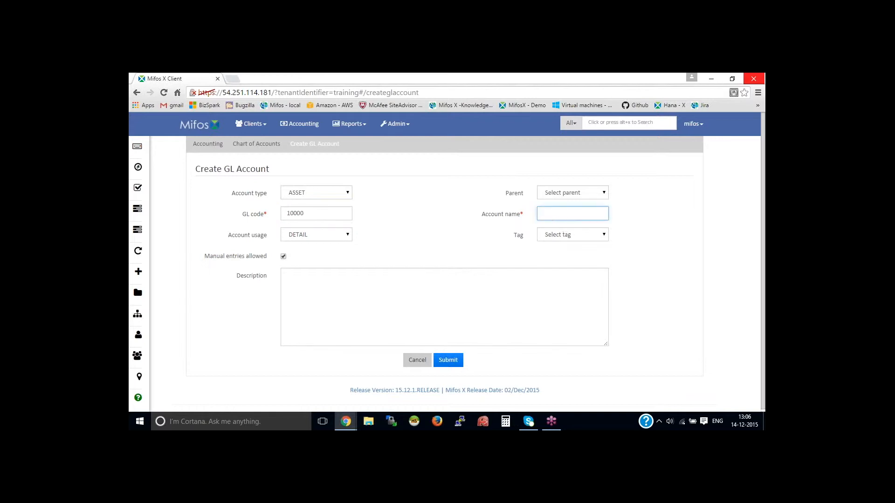
text(Ca)
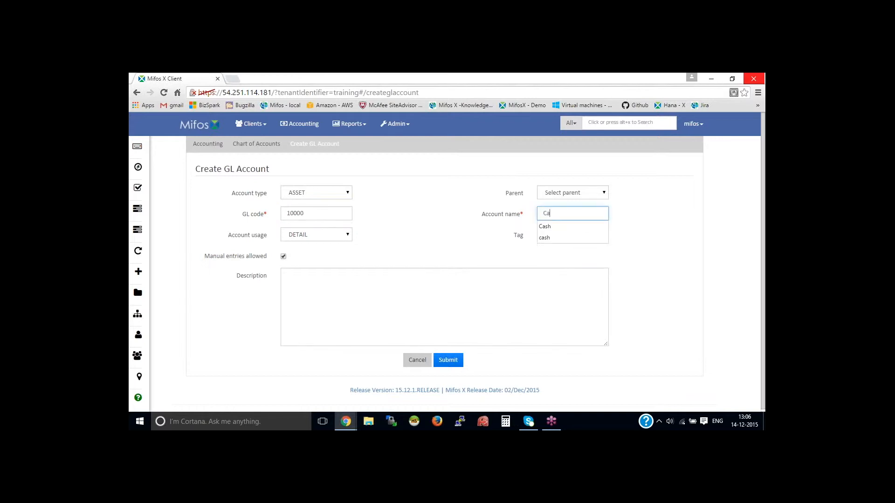
click(544, 226)
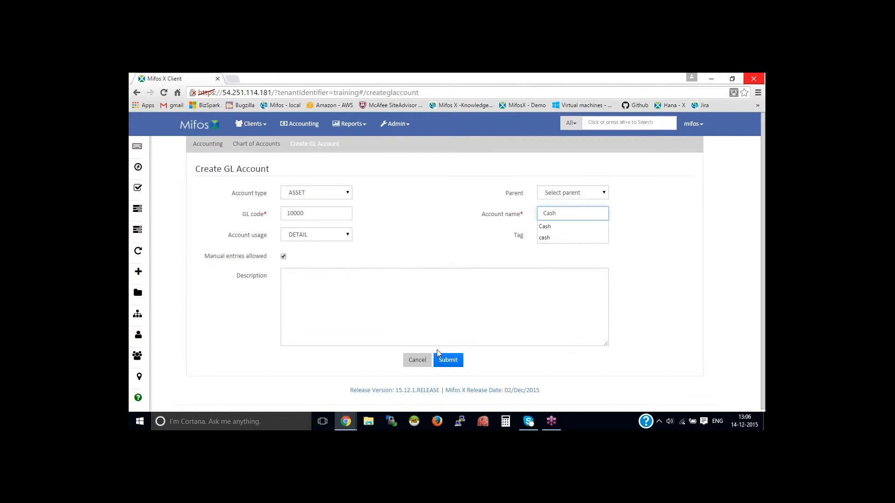
click(448, 359)
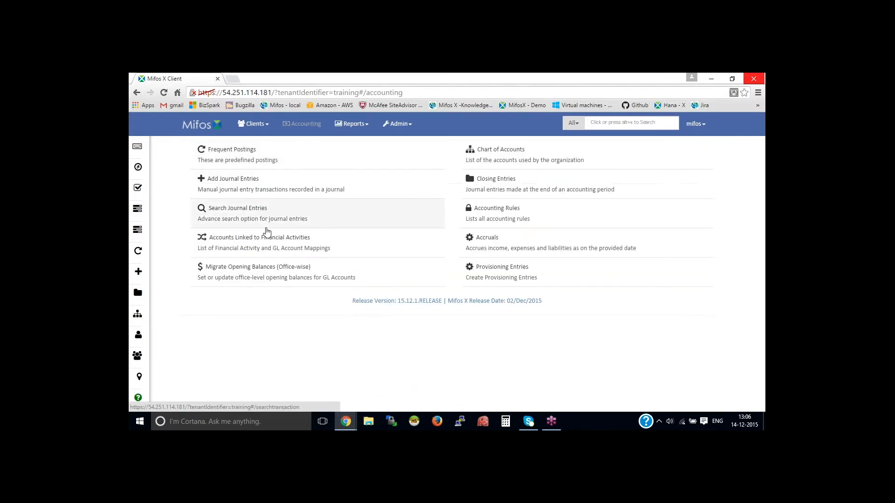
Define a mapping linking Cash at Tellers/Cashiers to the Cash(10000) account.
click(259, 237)
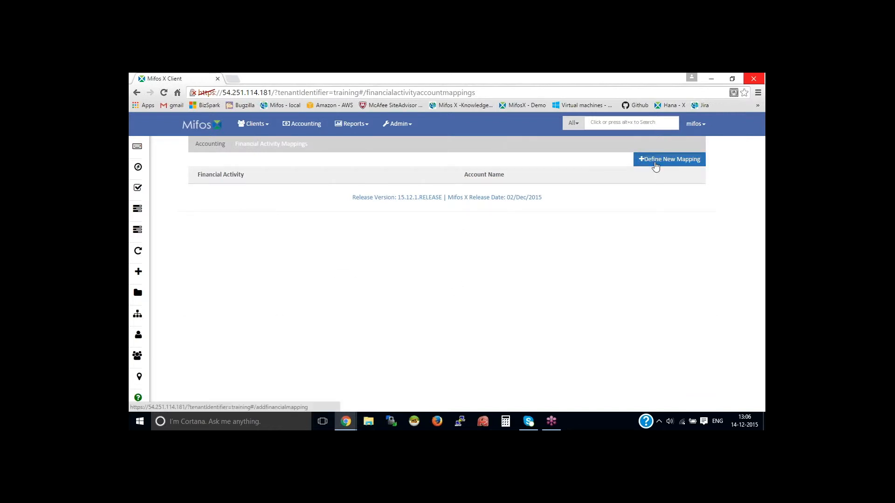
click(669, 159)
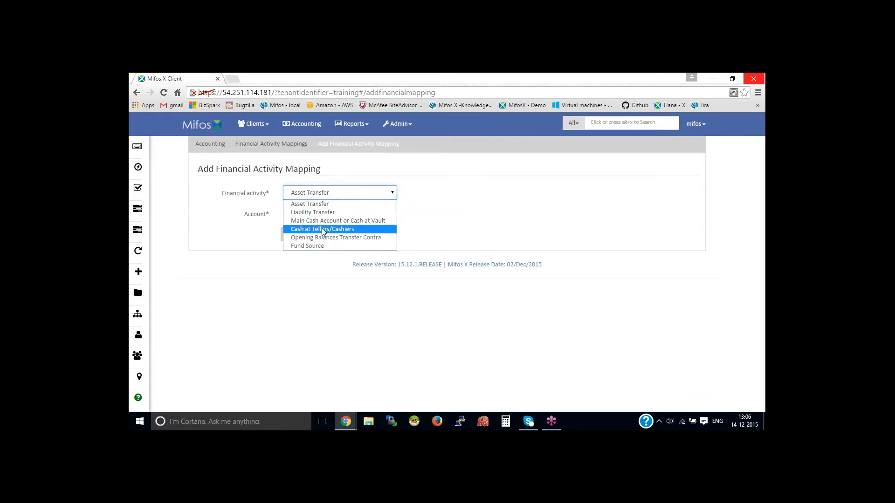
click(322, 229)
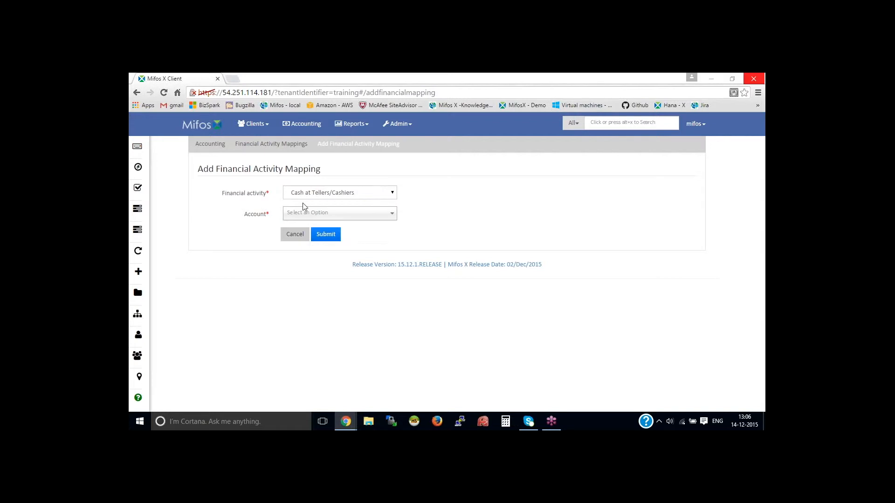
click(338, 213)
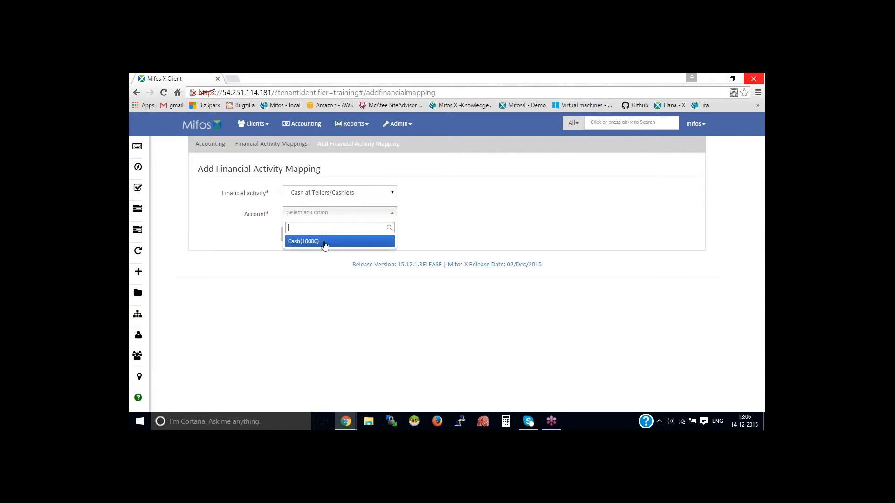
click(304, 241)
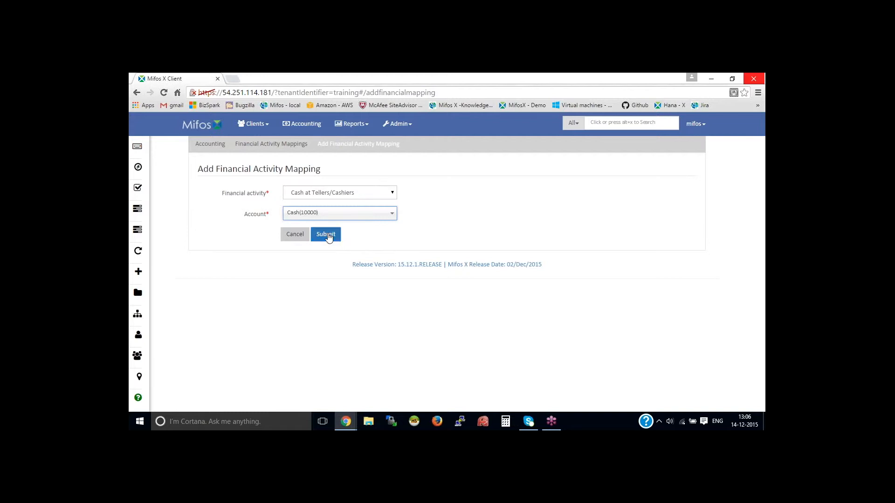
click(325, 234)
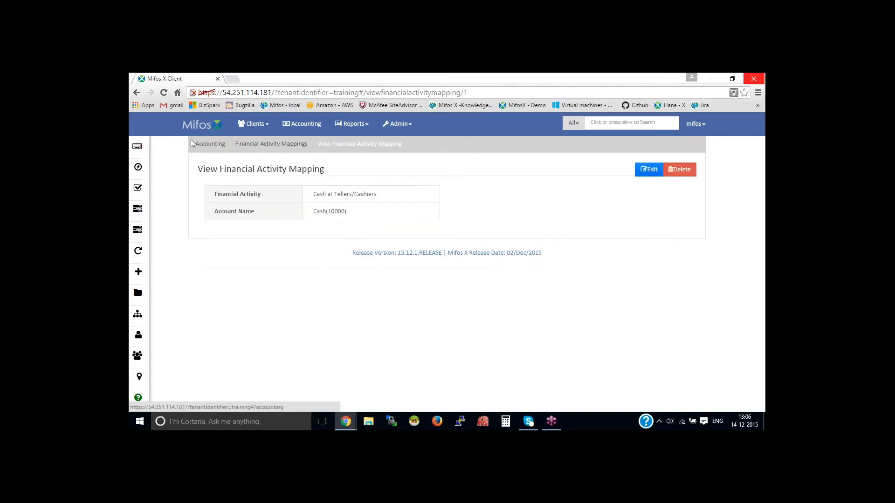
mouse_move(313, 190)
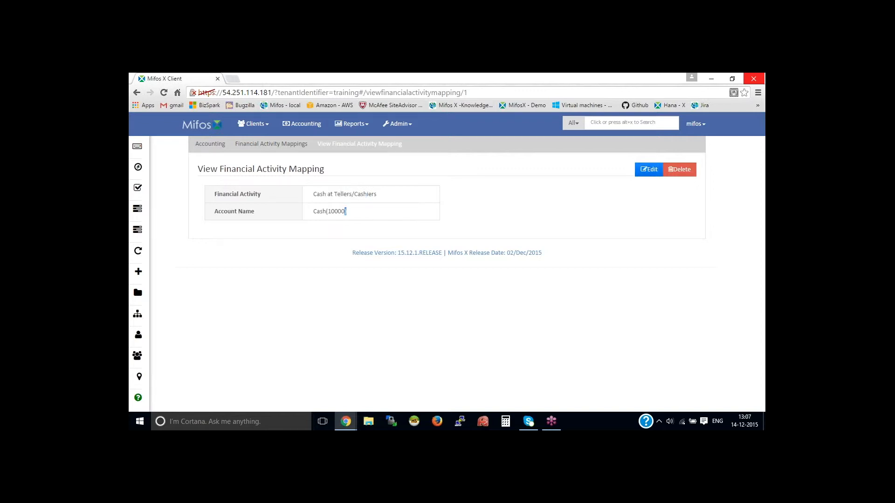
Open teller Peter's cashiers under Organization > Teller / Cashier Management.
click(397, 124)
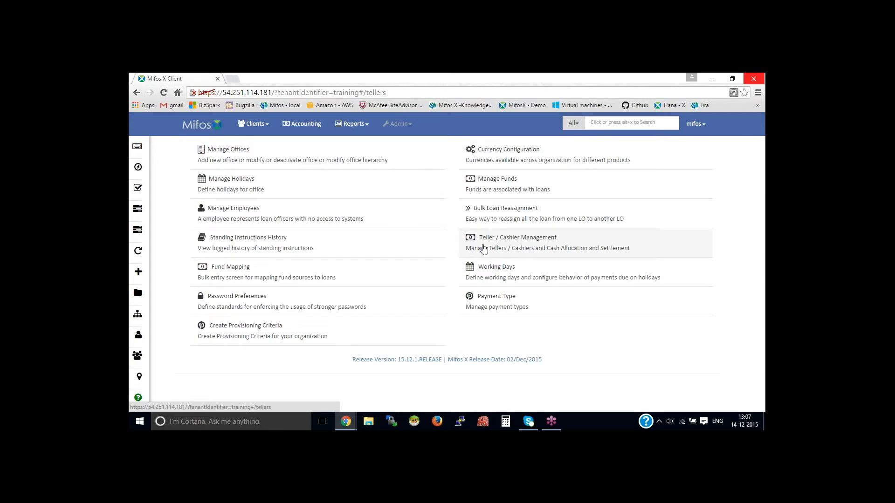
click(517, 236)
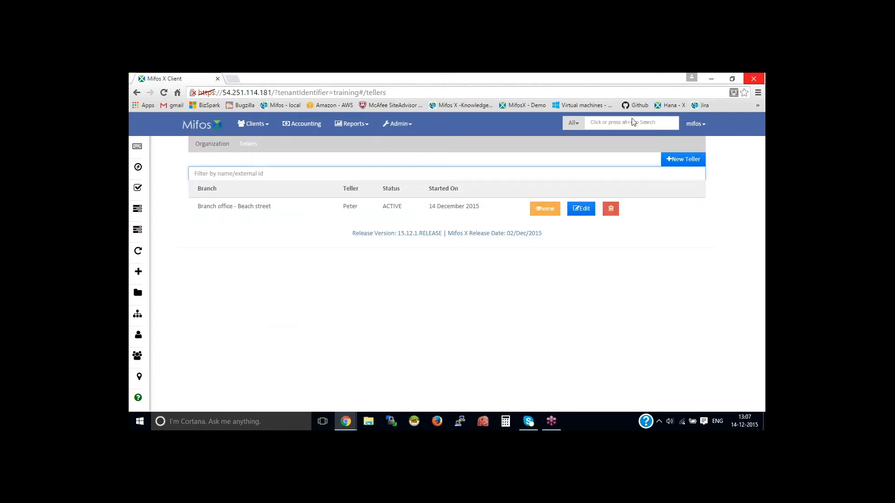
click(544, 208)
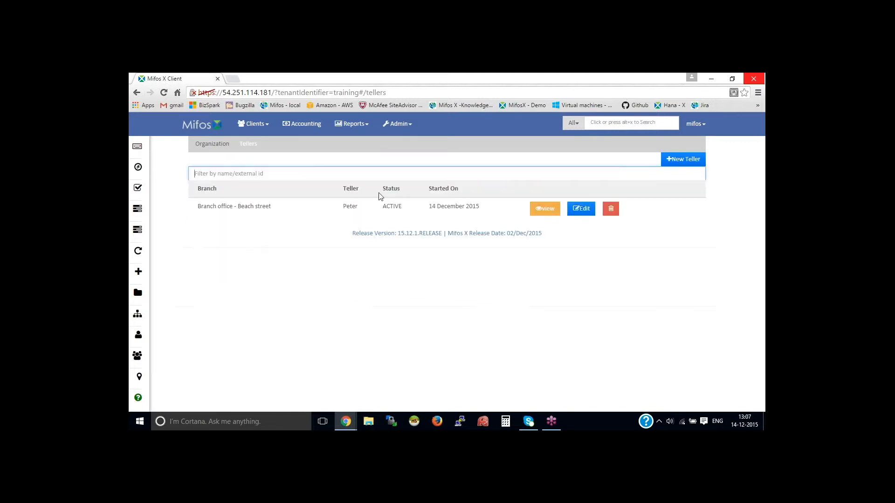
click(543, 208)
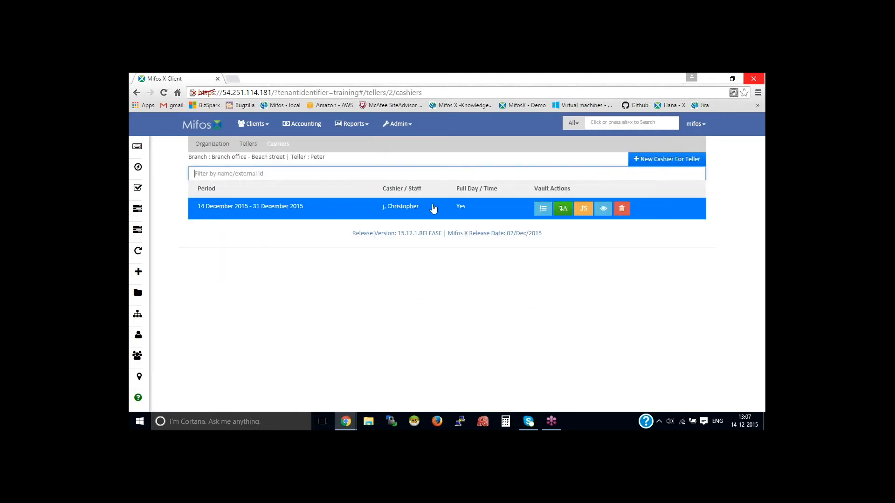
mouse_move(328, 160)
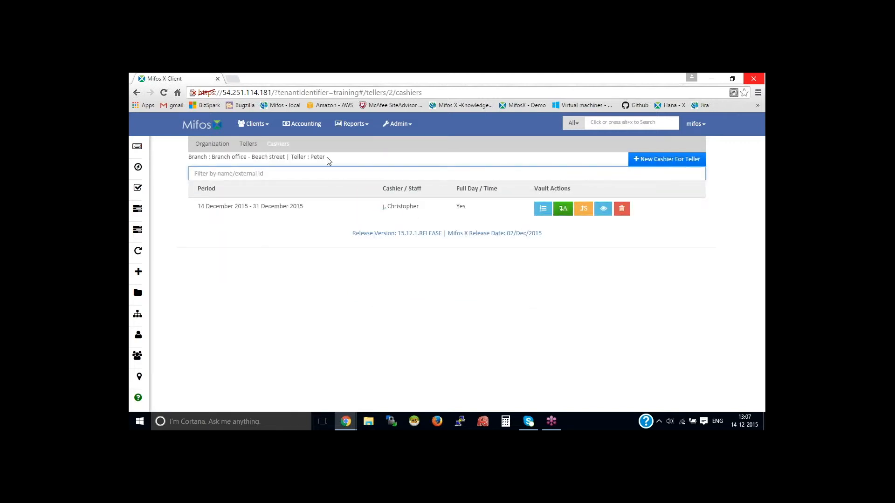
mouse_move(562, 209)
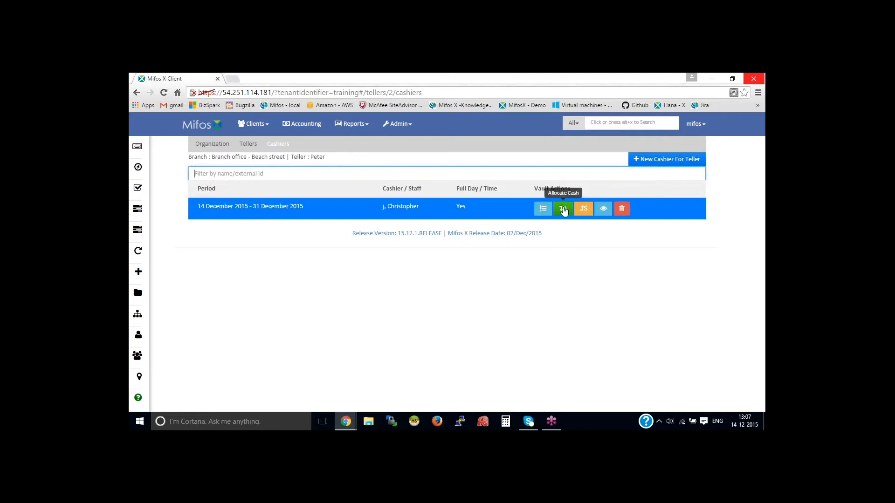
click(562, 208)
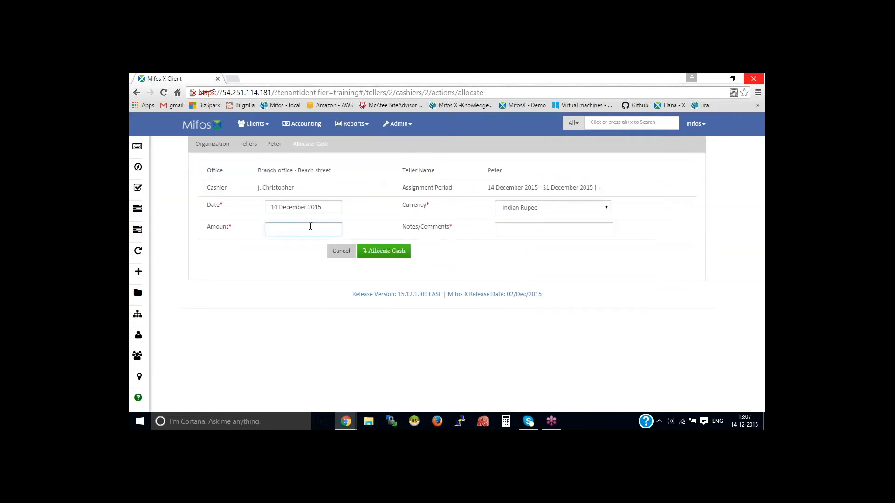
text(10000)
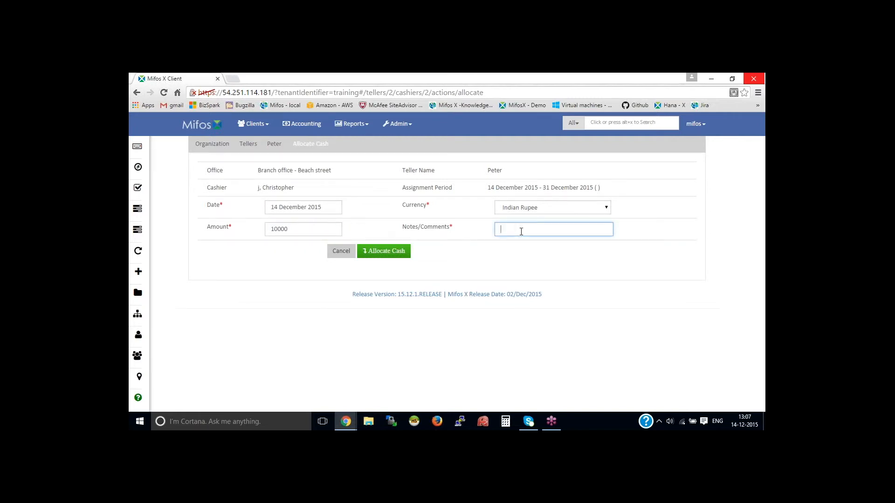
text(aloocated 10000)
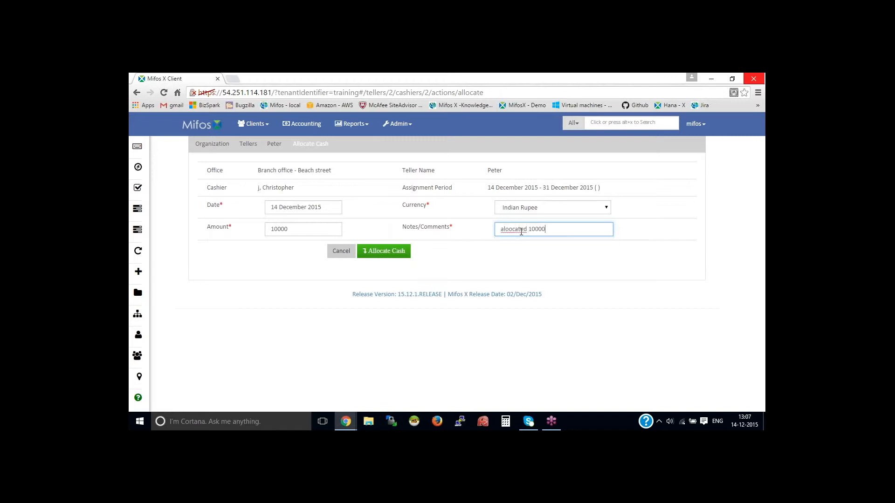
right_click(522, 229)
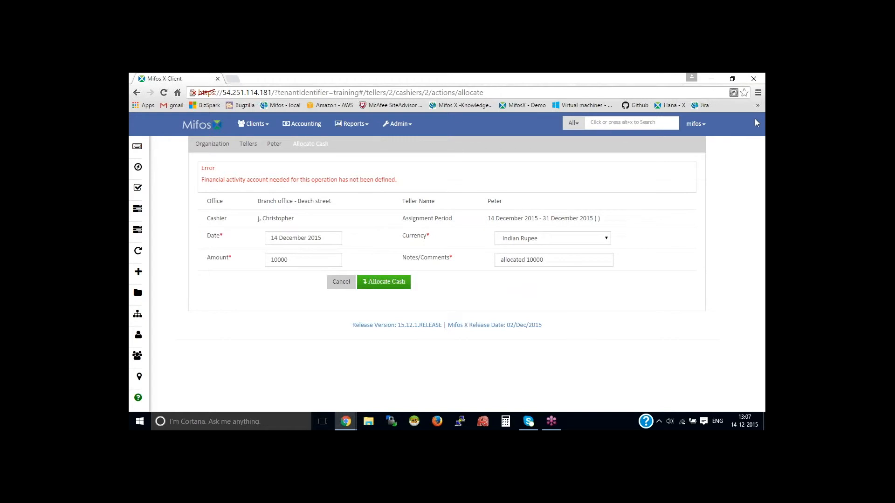
mouse_move(671, 177)
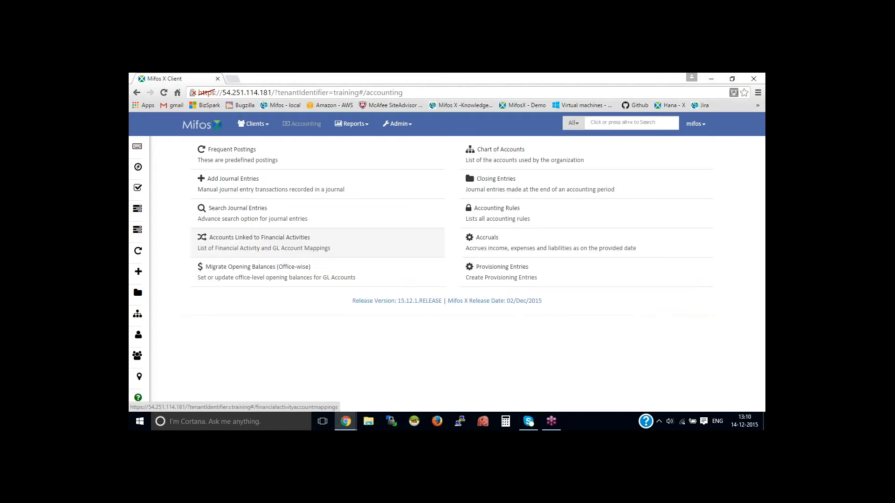
Inspect the Main Cash Account financial activity mapping, then go to Admin > Organization.
click(259, 236)
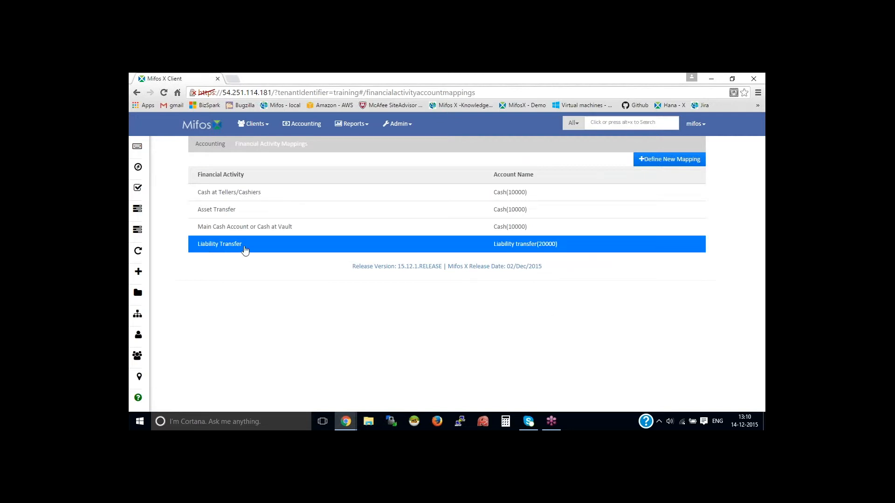
click(245, 227)
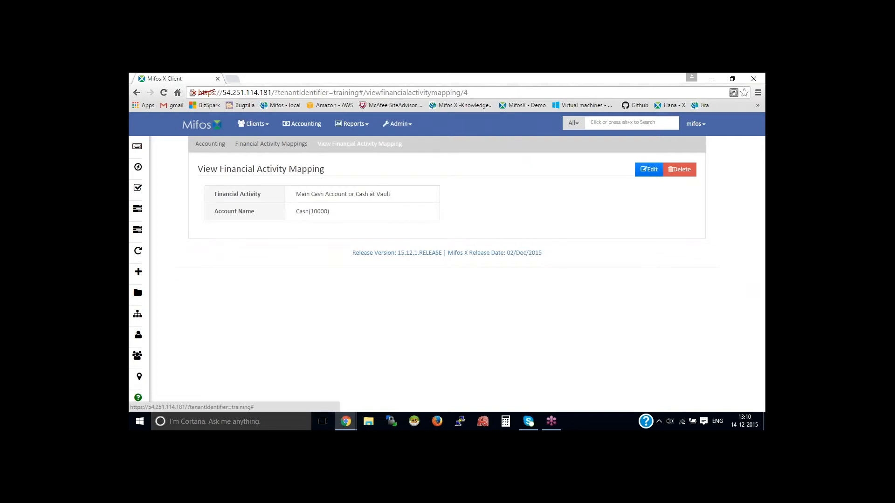
click(396, 123)
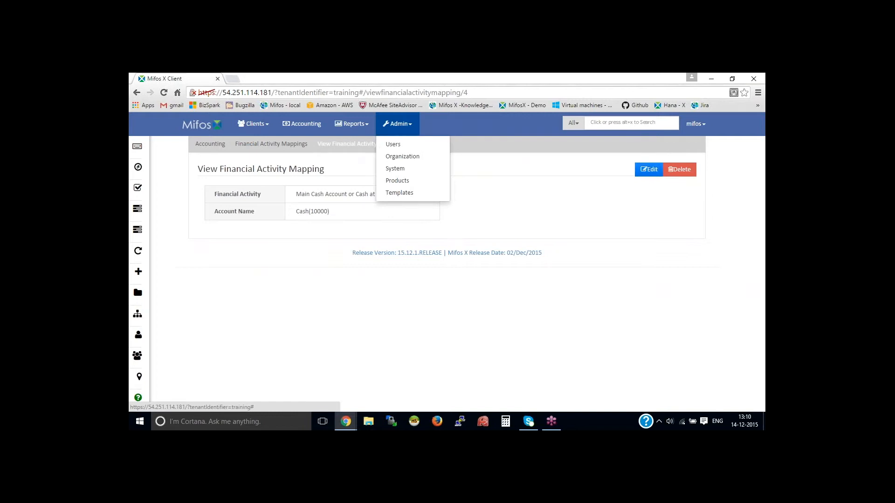
mouse_move(395, 168)
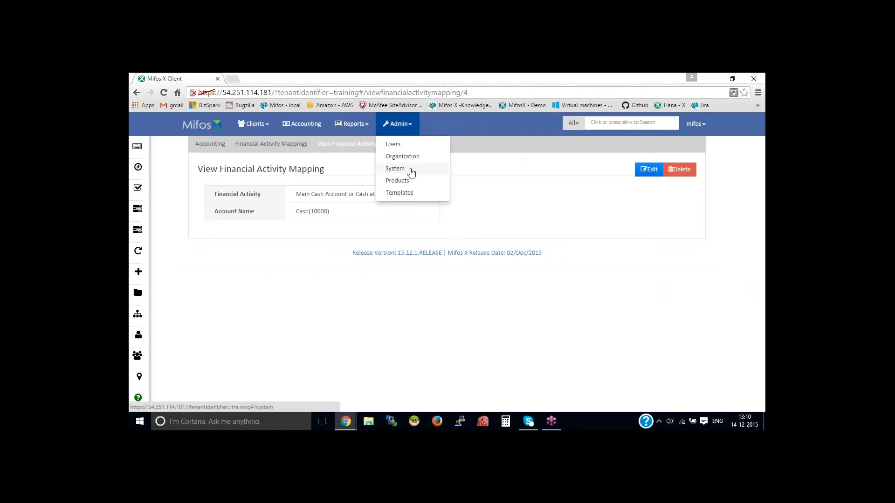
click(394, 168)
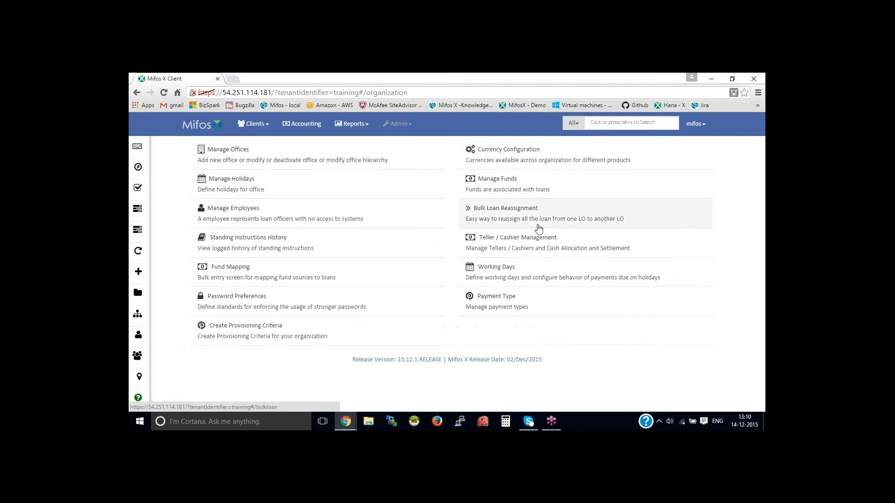
click(516, 237)
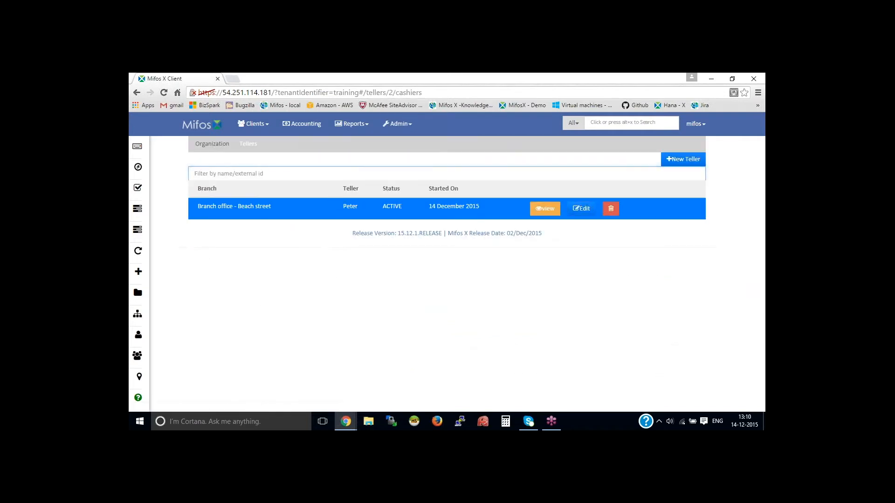
click(544, 208)
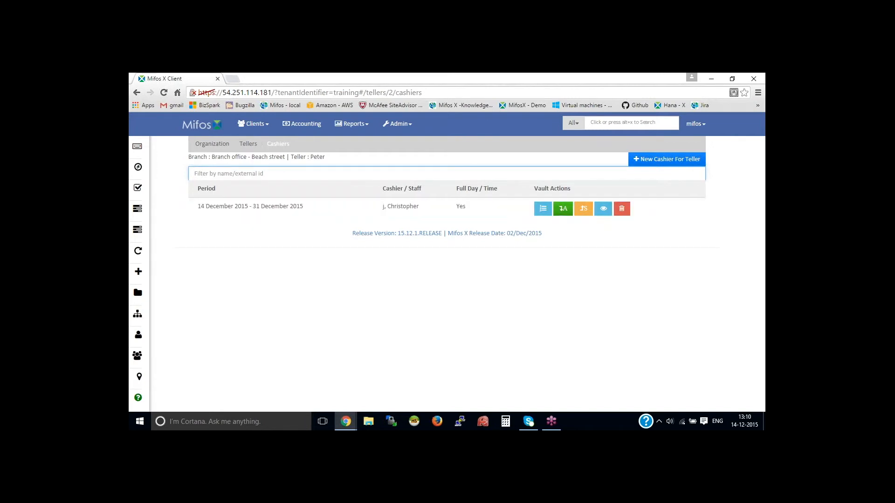
mouse_move(562, 208)
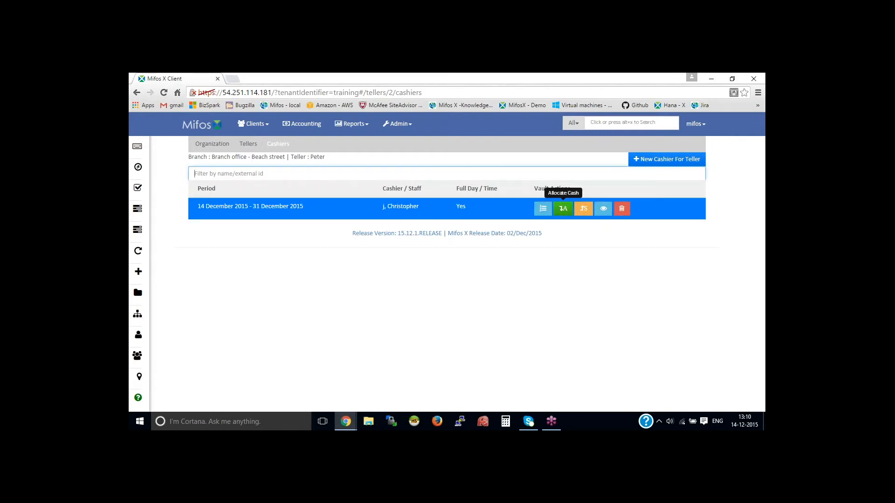
click(562, 209)
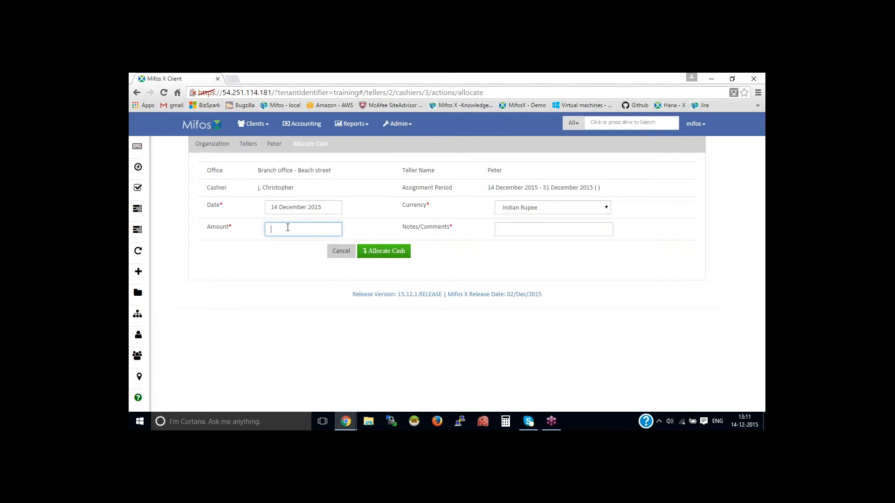
text(10000)
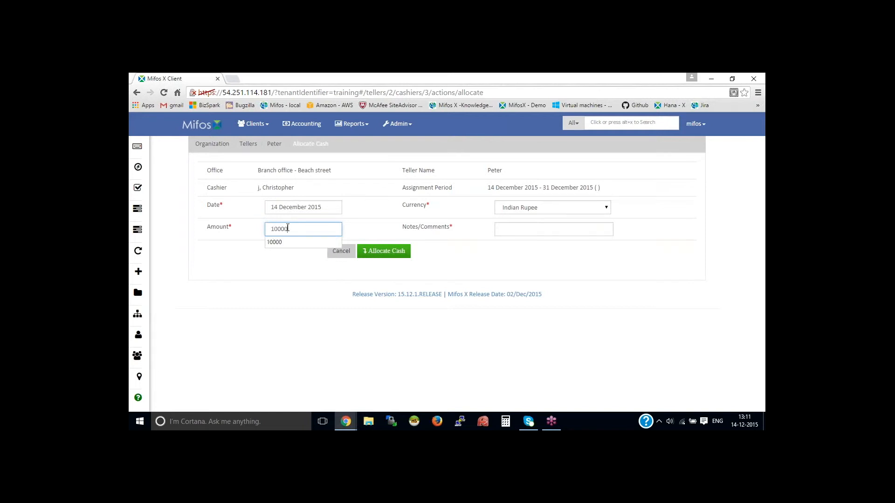
click(552, 228)
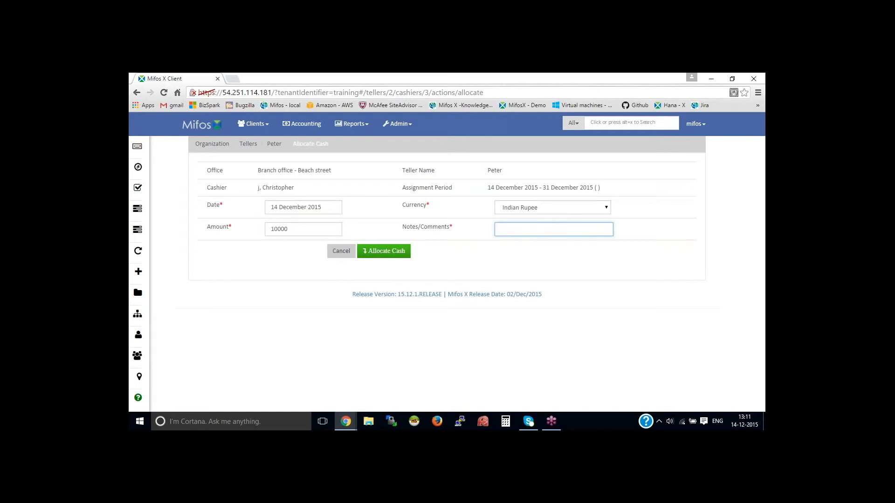
text(allocated 10000)
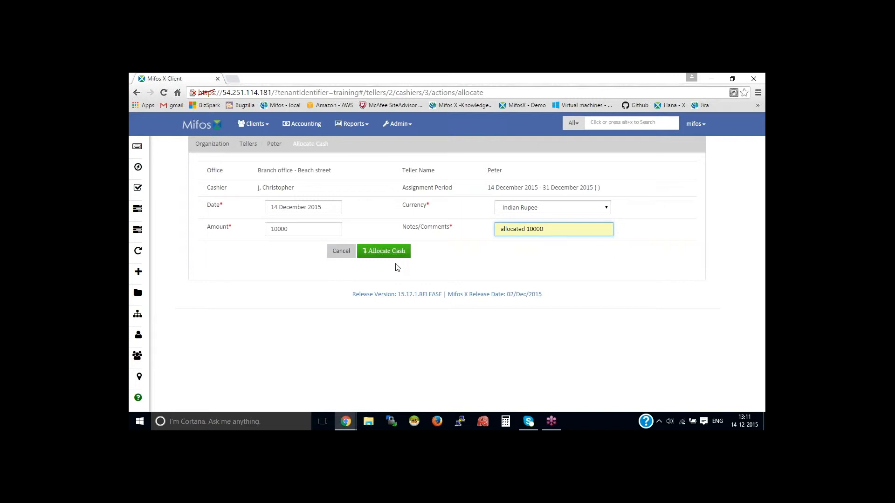
click(383, 250)
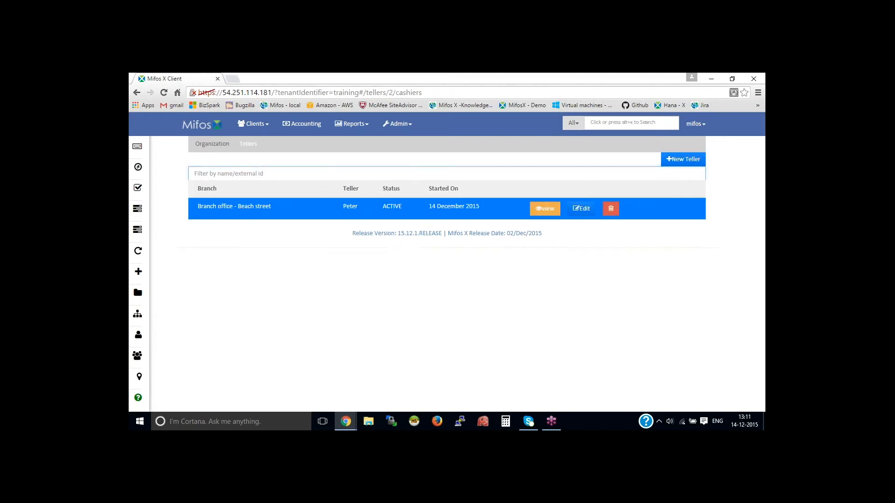
Fill in a 10000 cash settlement for the cashier, then discard the form.
click(544, 208)
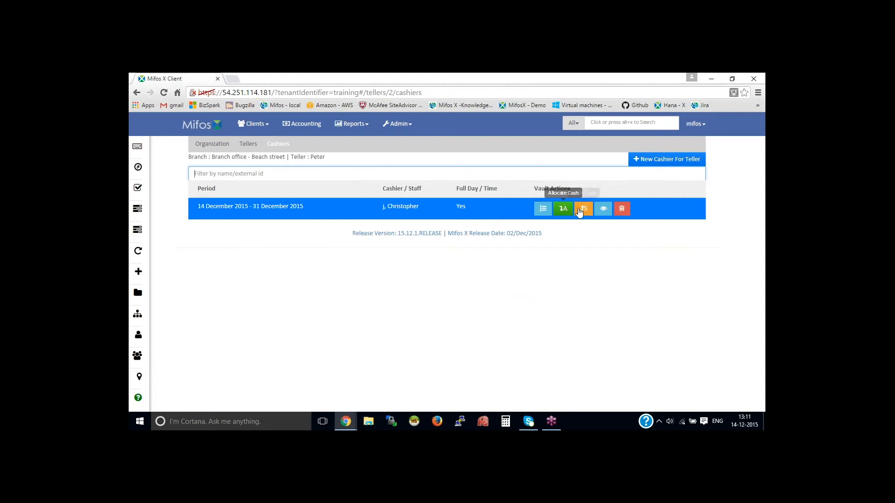
mouse_move(583, 209)
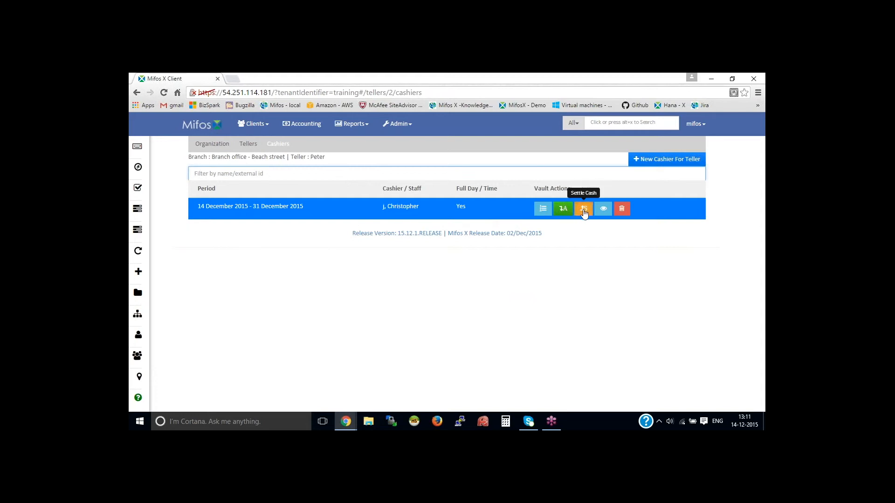
click(583, 208)
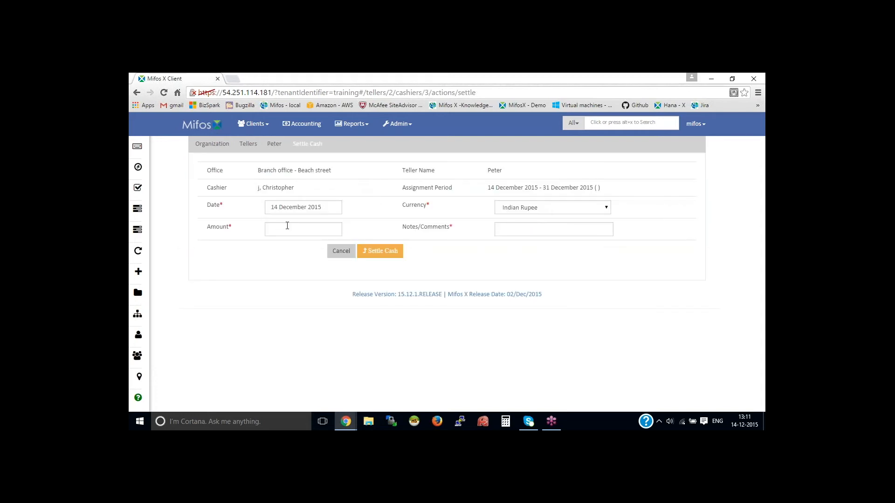
text(10000)
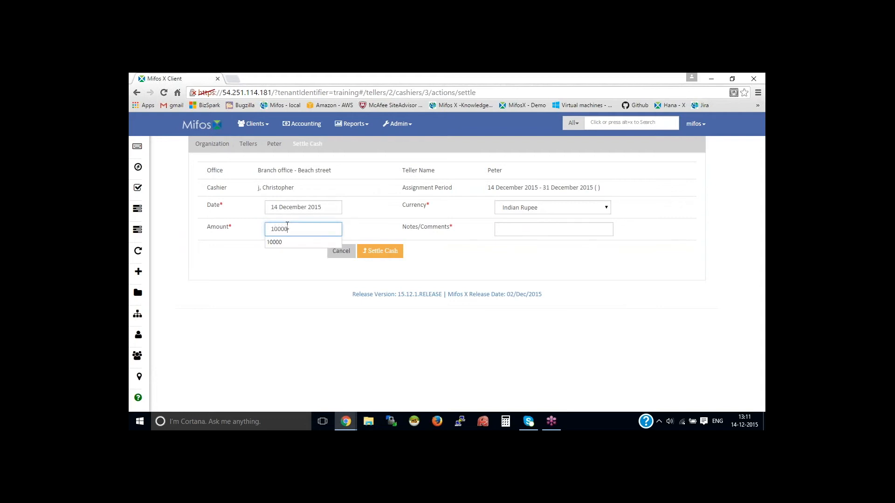
click(552, 229)
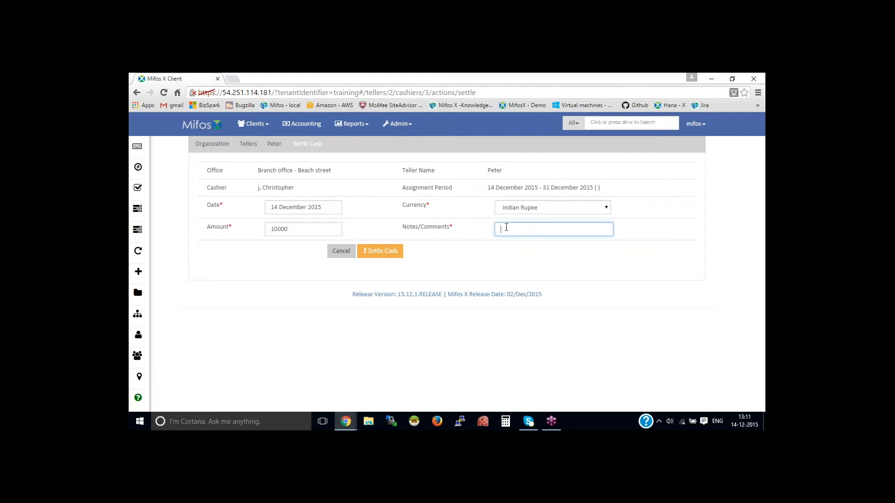
text(settling amount 1)
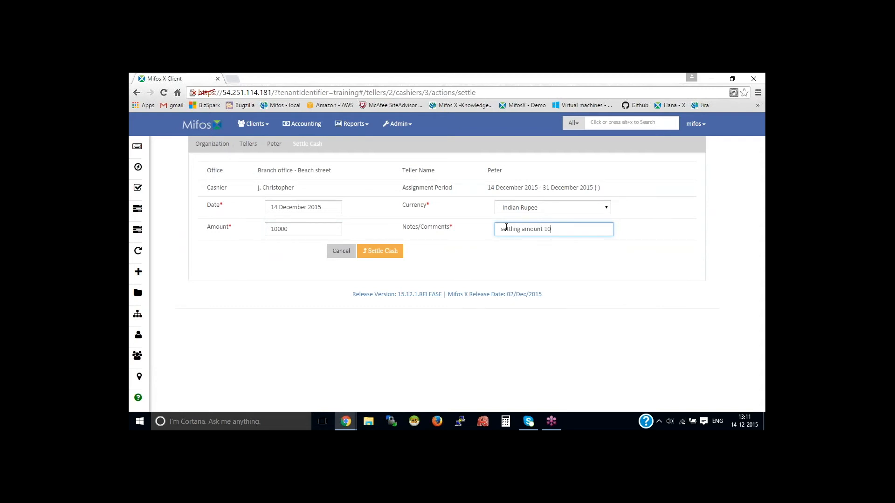
text(000)
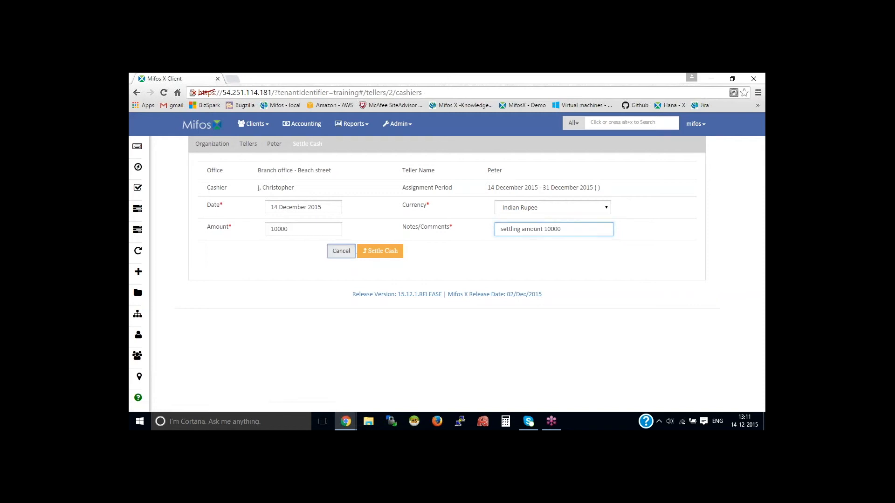
click(380, 251)
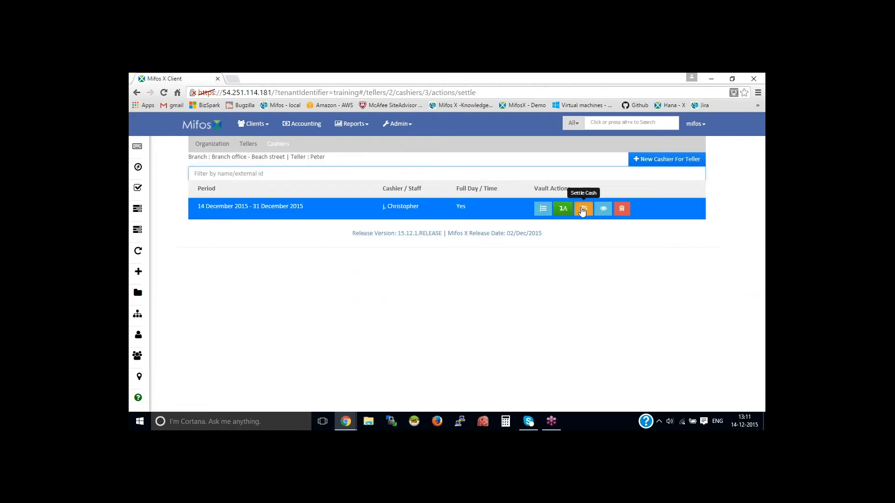
click(582, 209)
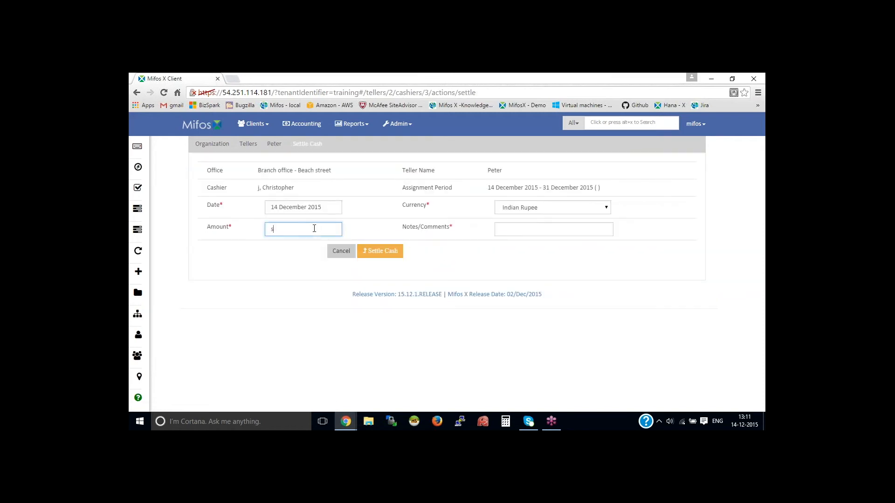
text(ettl)
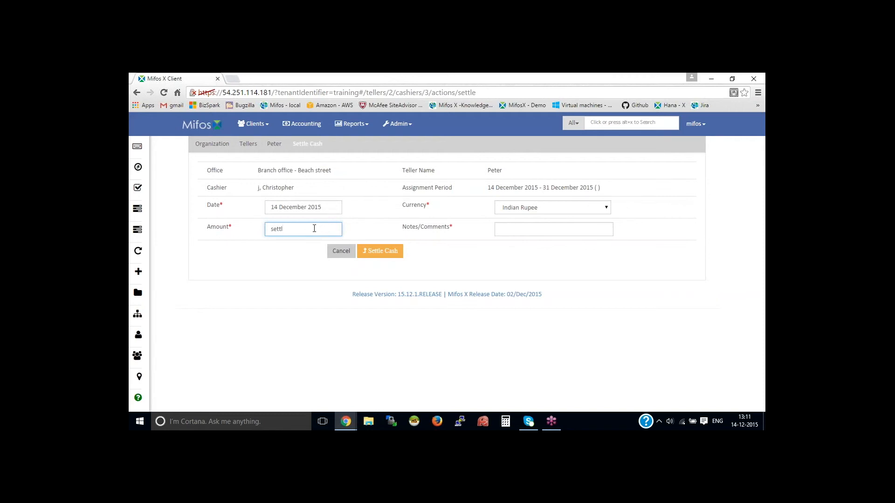
text(e)
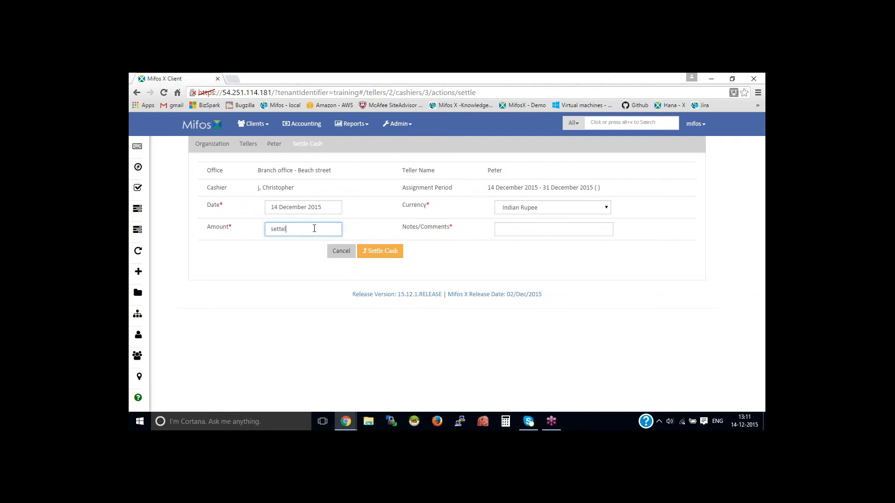
text(ling)
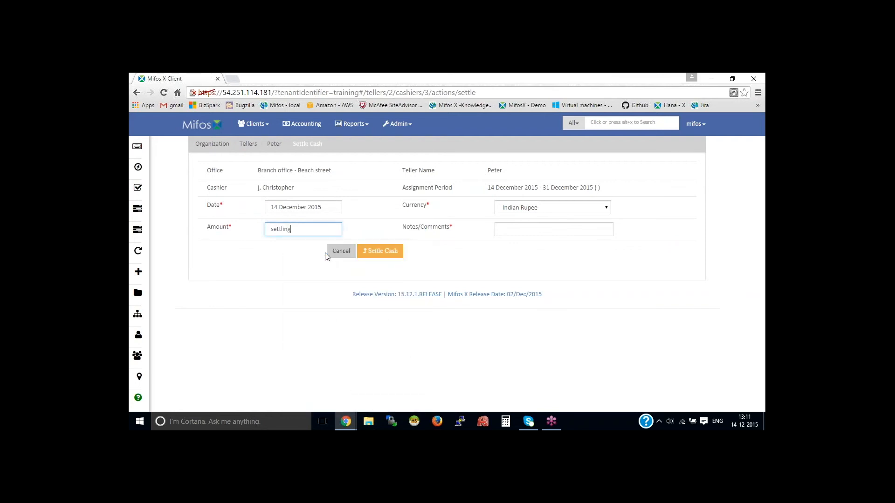
text(cash)
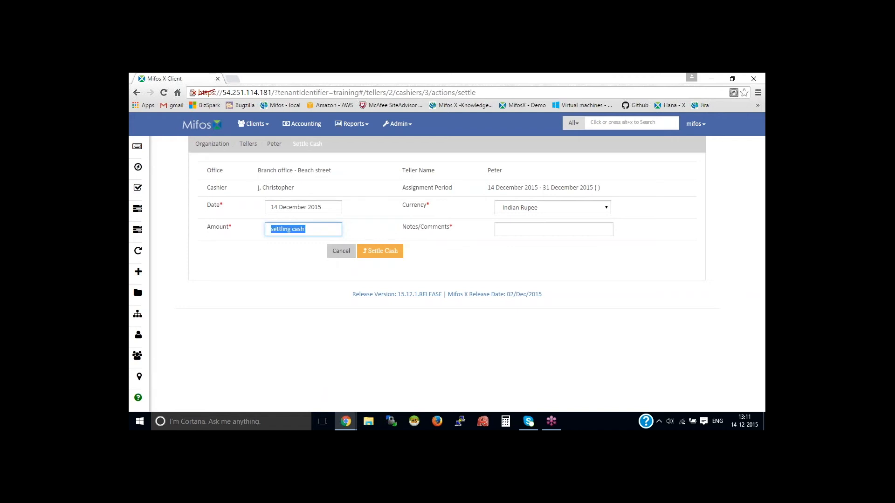
text(10000)
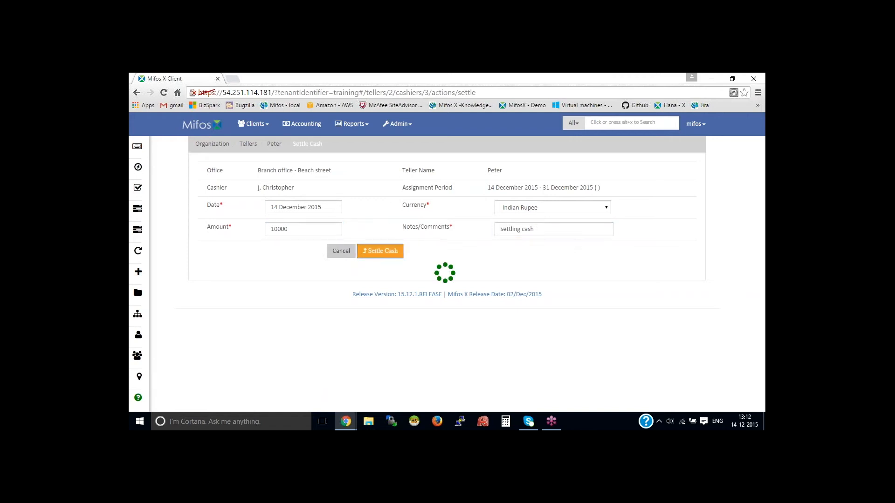
click(380, 251)
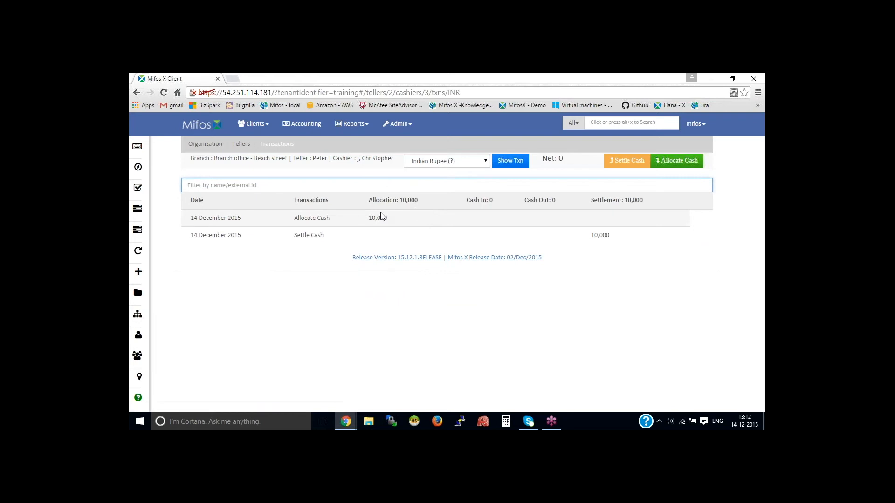
mouse_move(394, 224)
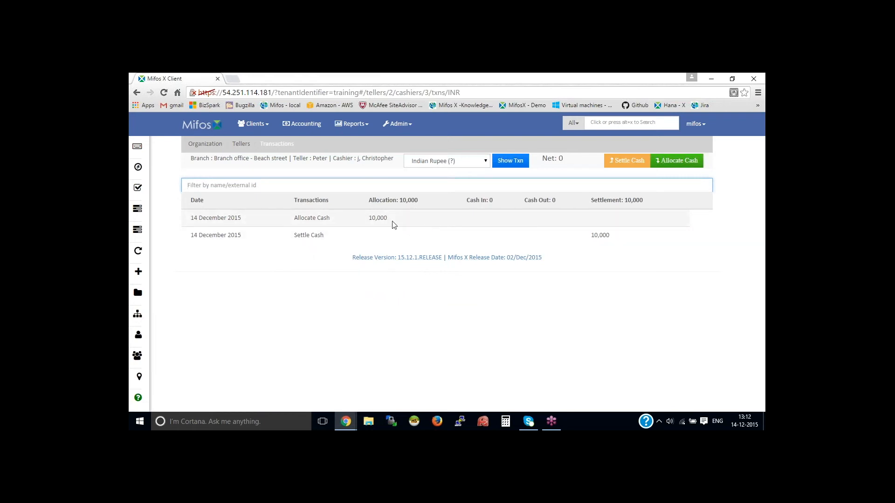
double_click(377, 218)
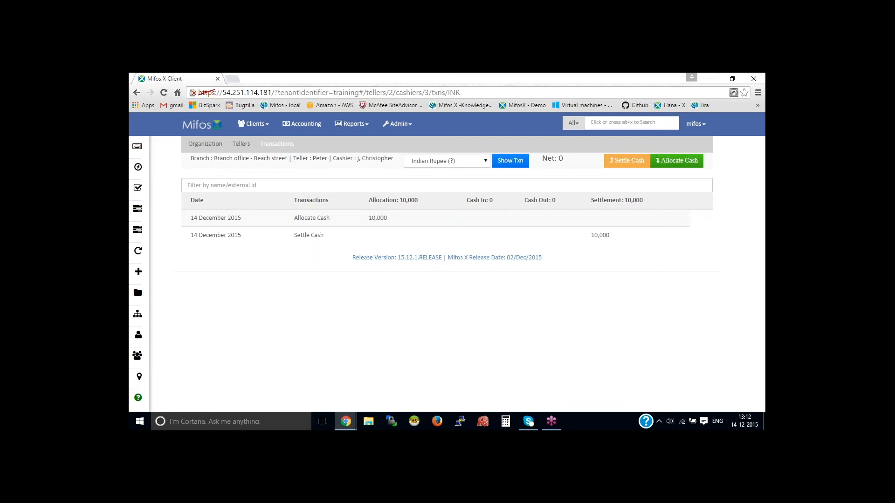
mouse_move(628, 322)
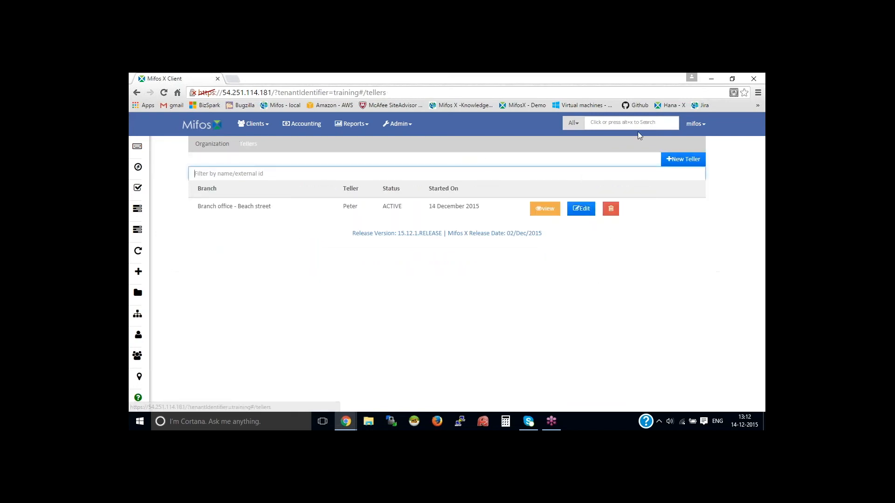
Open the 'mifos' user dropdown in the top-right navigation bar.
click(695, 124)
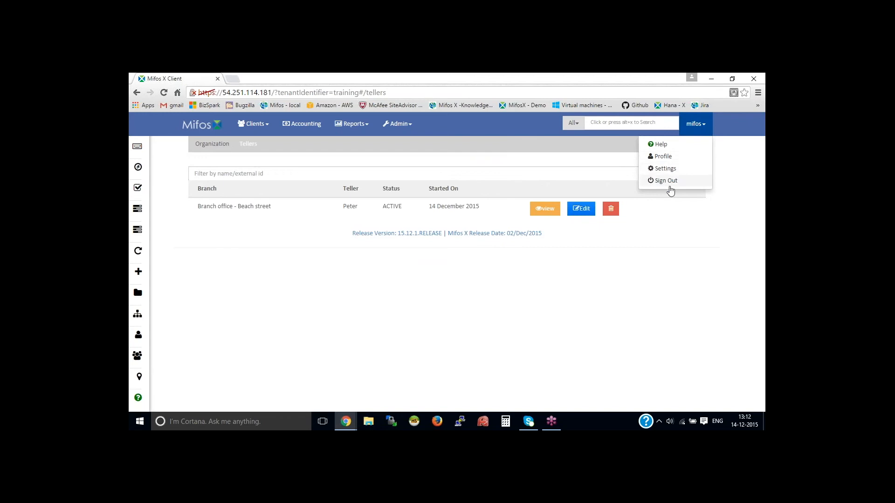
mouse_move(760, 114)
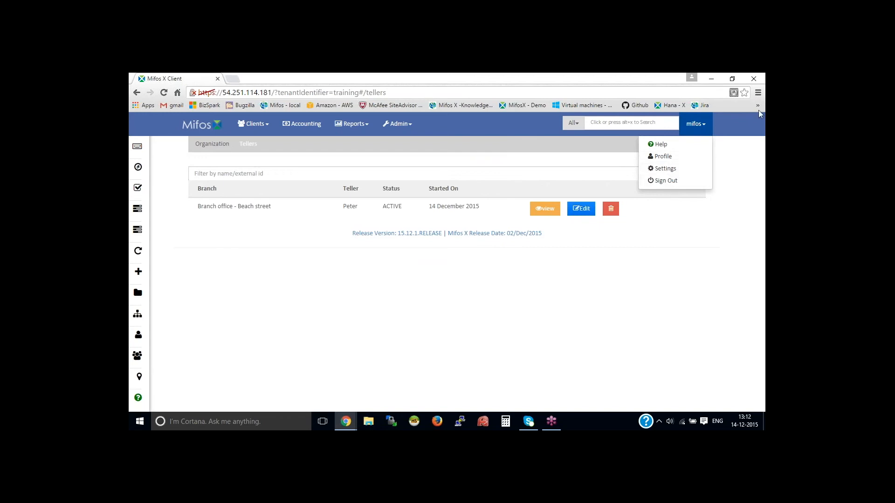